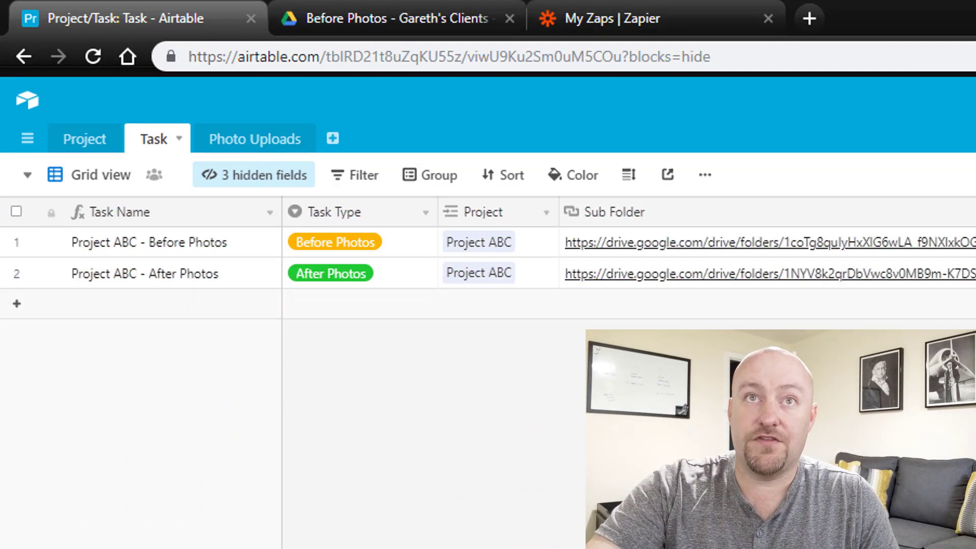
mouse_move(181, 32)
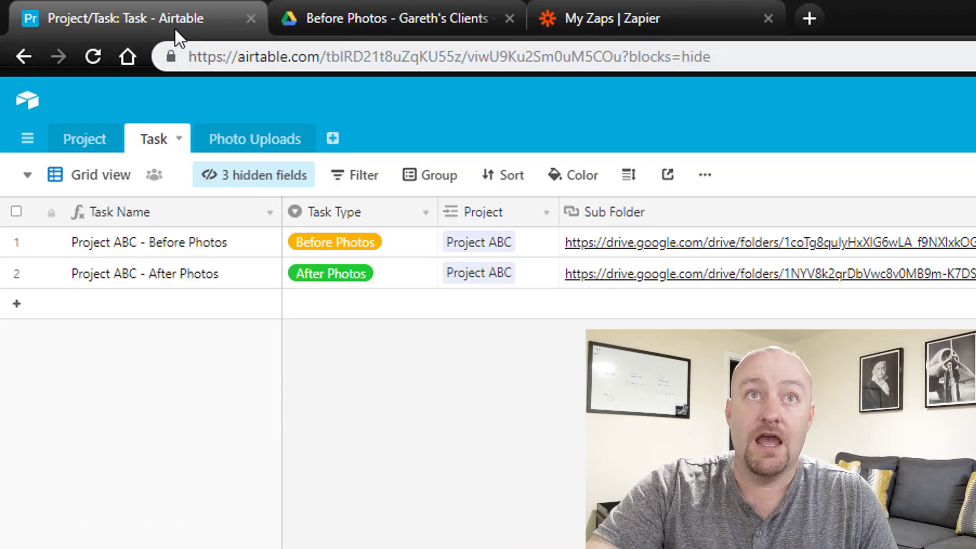
mouse_move(178, 31)
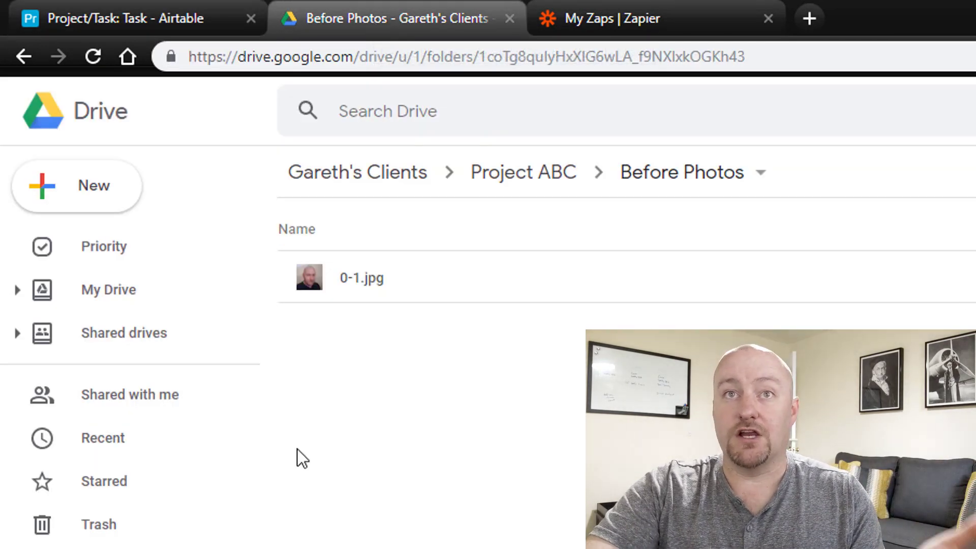
mouse_move(648, 32)
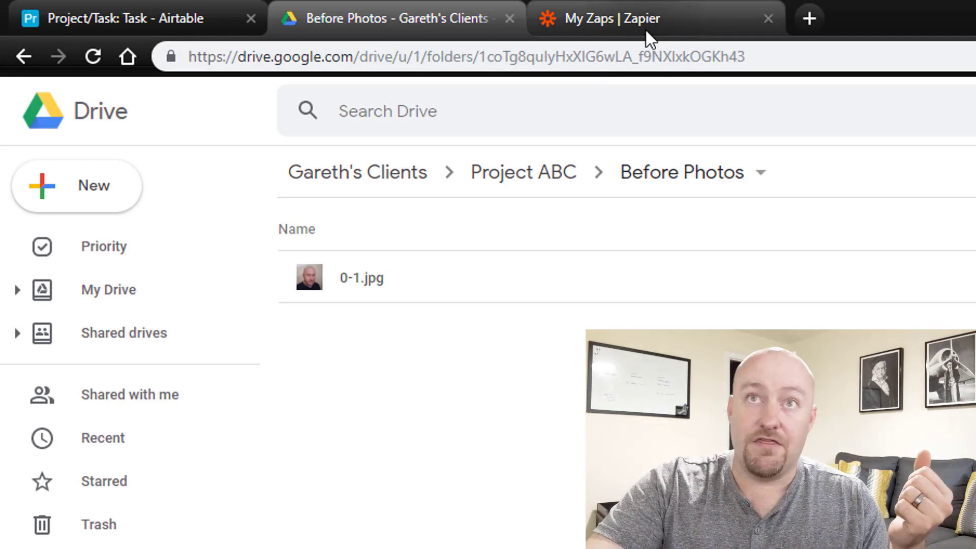
Step: Switch from the Drive Before Photos folder to the Zapier My Zaps page
left_click(610, 18)
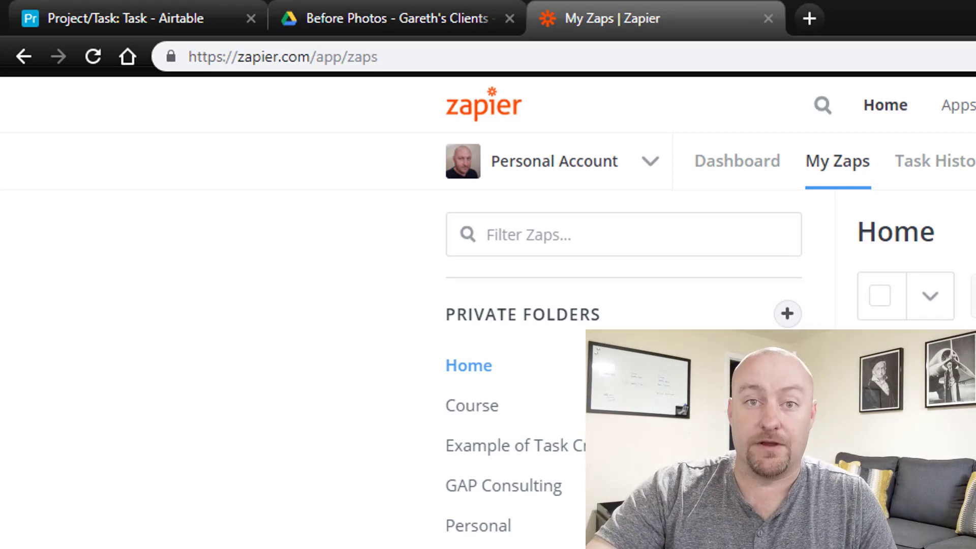
Step: Add a record named Project DEF to the Airtable Project table
left_click(127, 19)
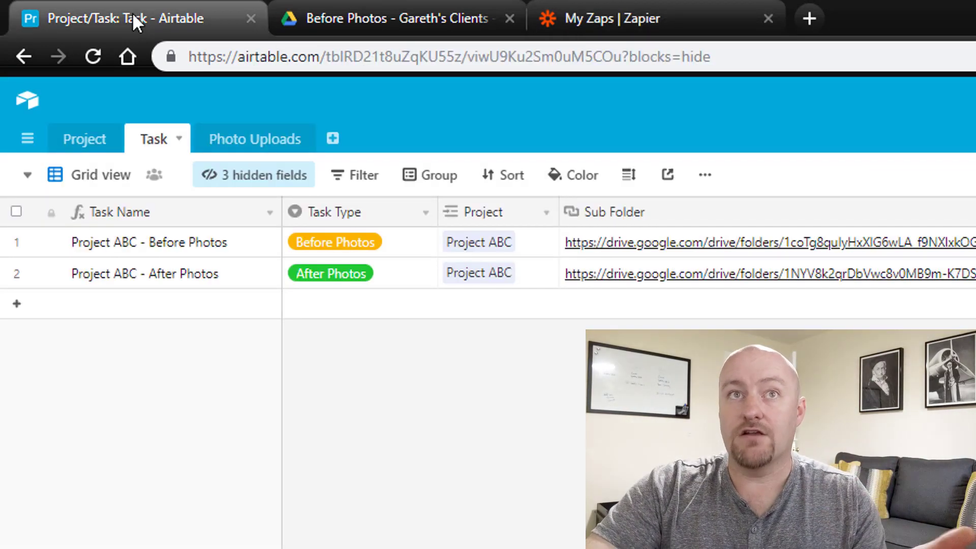
mouse_move(82, 148)
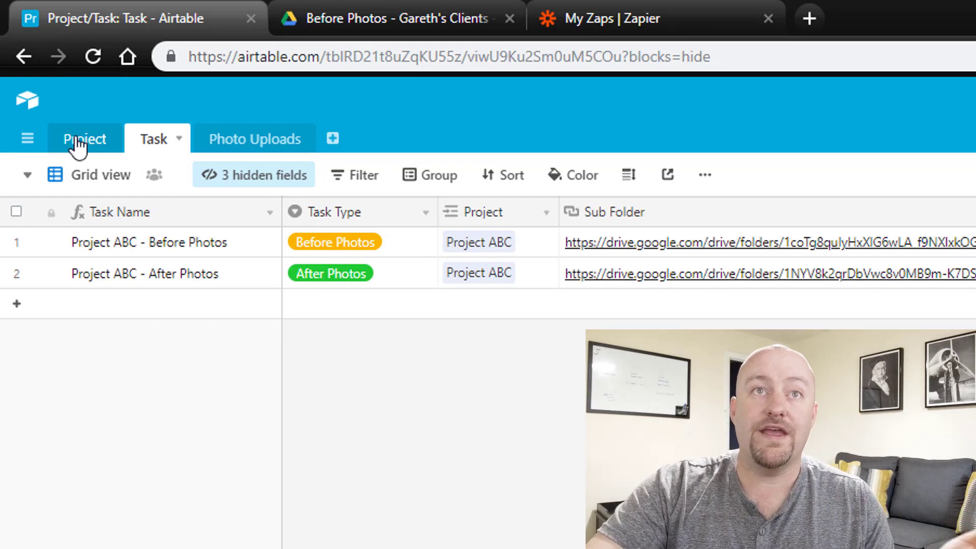
left_click(83, 139)
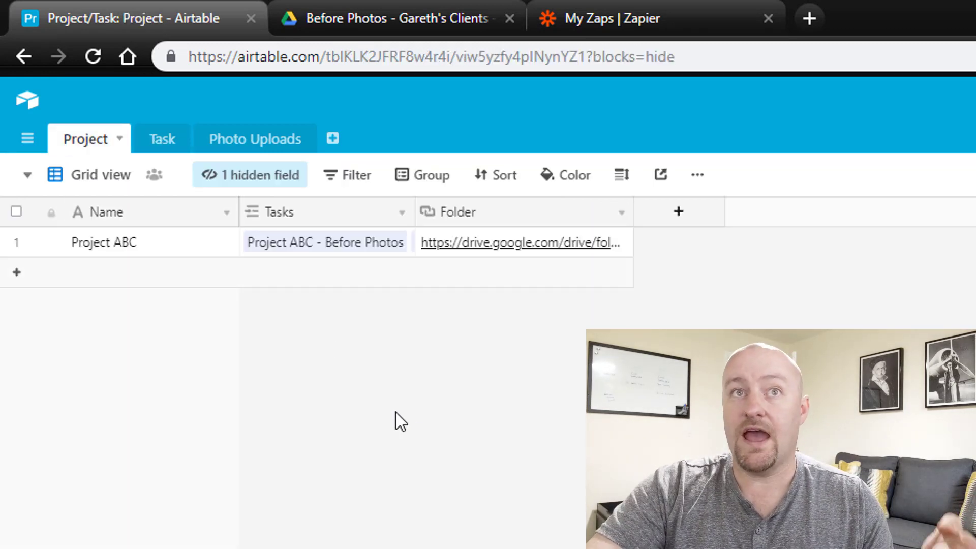
mouse_move(454, 444)
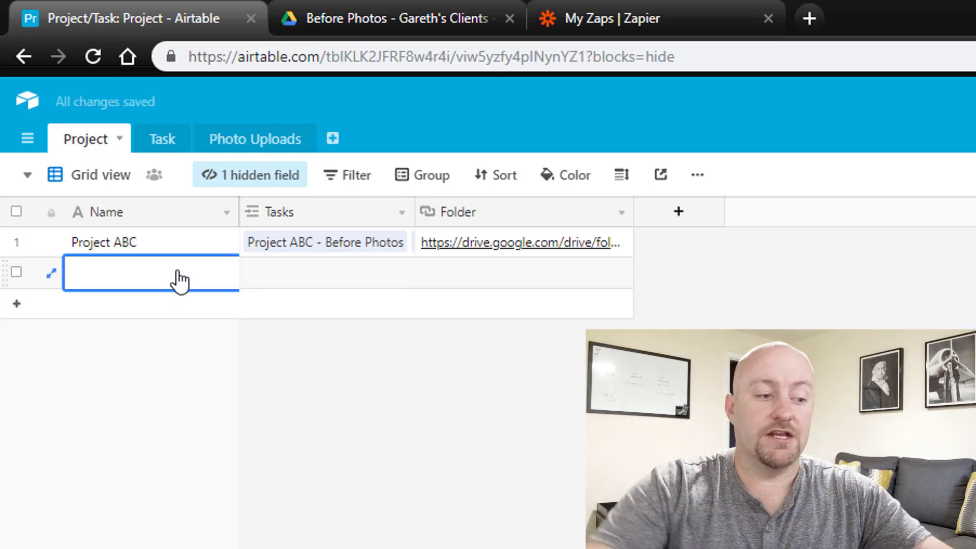
type("Project DEF")
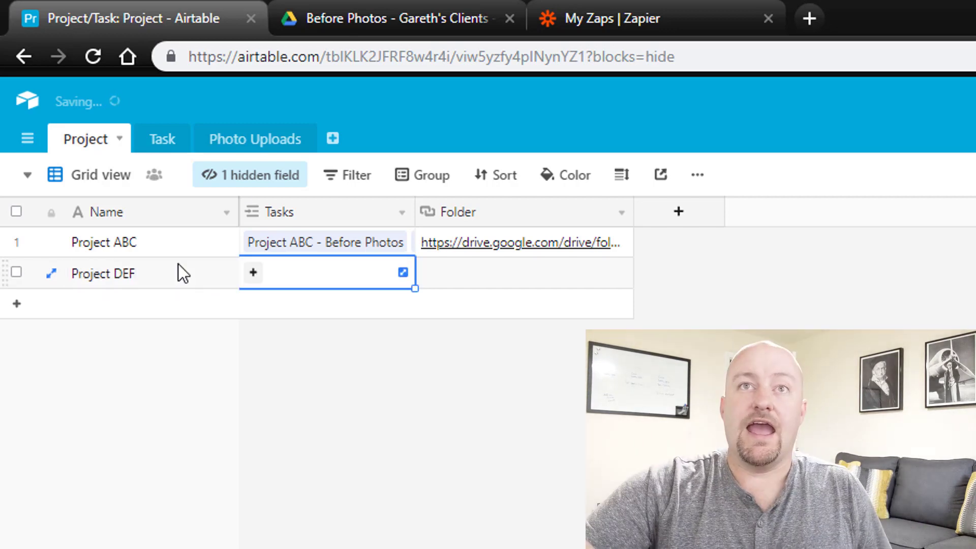
Step: Manually run the Parent (Project) Folder zap and dismiss its run status report
left_click(610, 18)
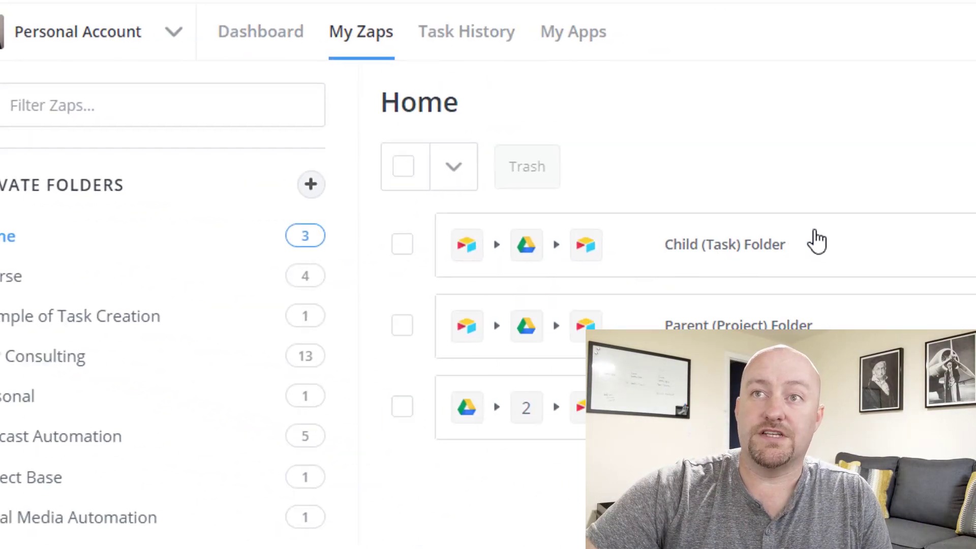
left_click(745, 226)
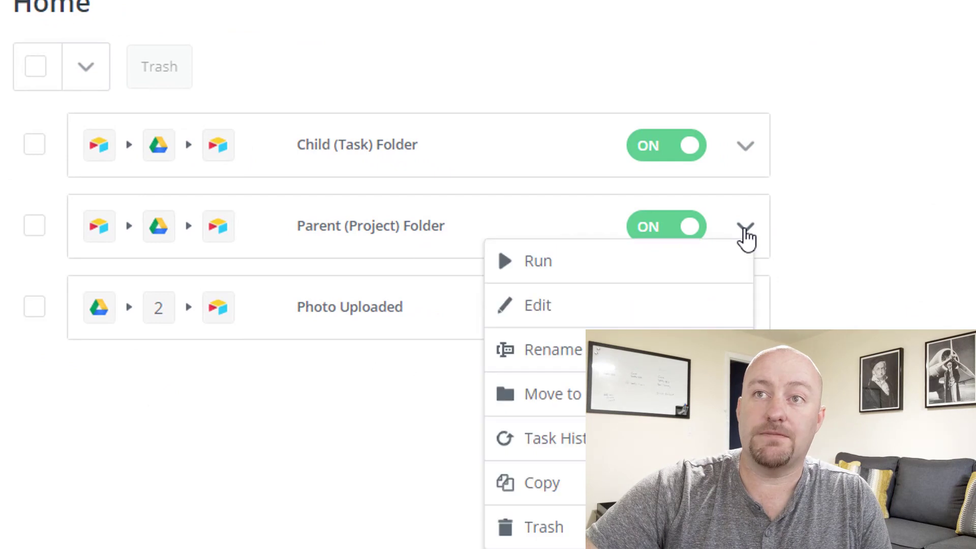
left_click(537, 260)
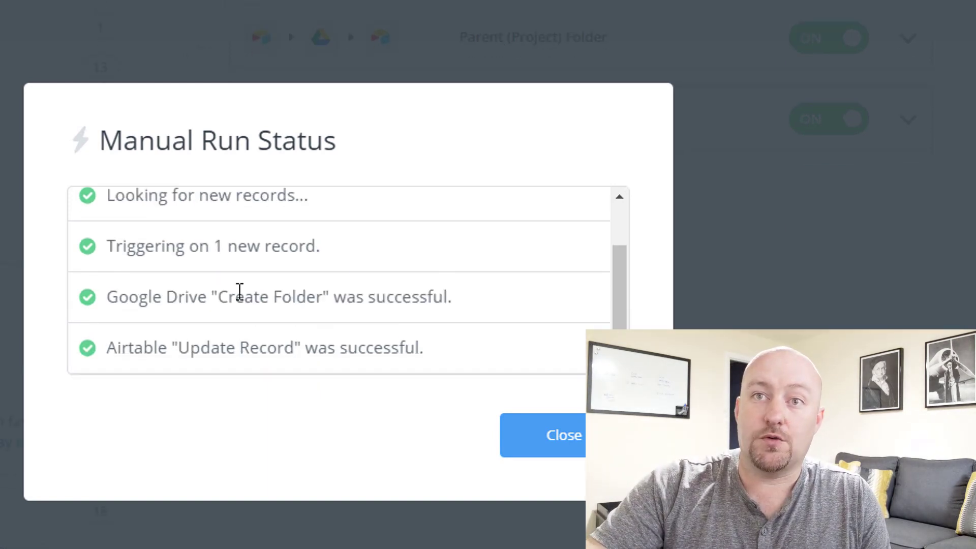
left_click(563, 435)
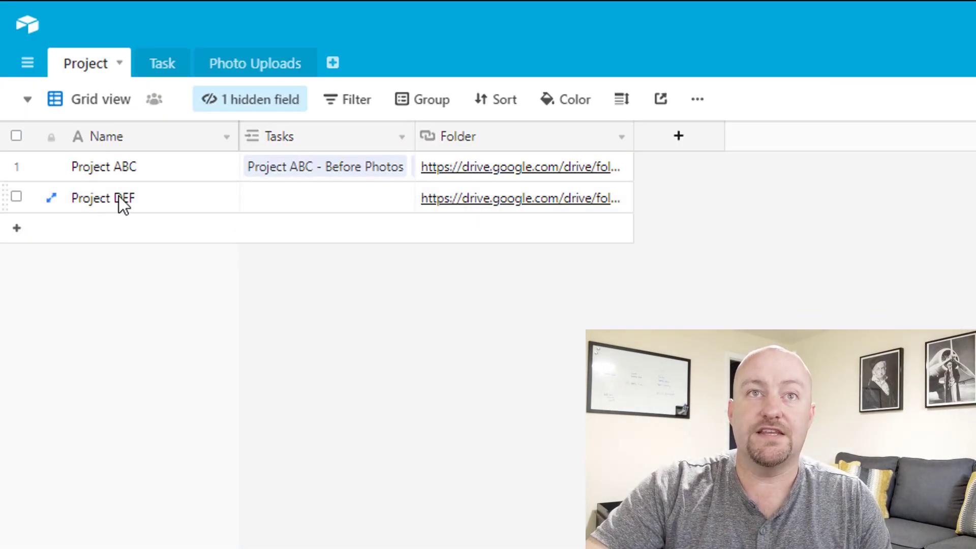
Step: Follow Project DEF's new drive.google.com link from its Folder cell
left_click(117, 200)
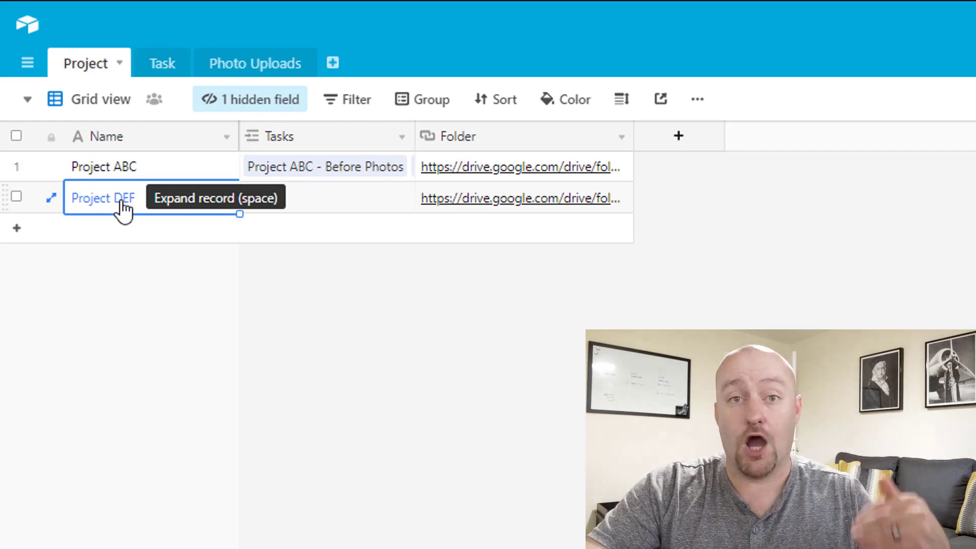
left_click(511, 198)
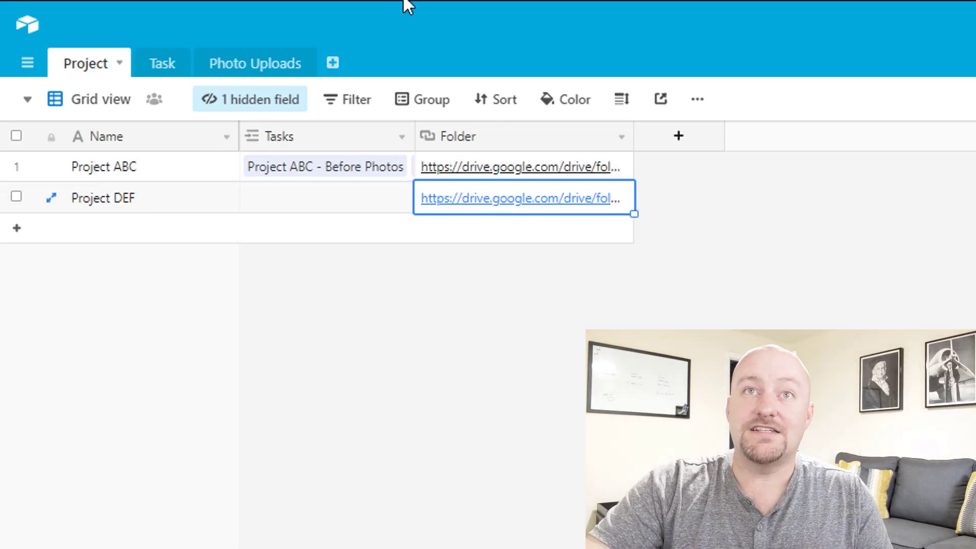
mouse_move(462, 209)
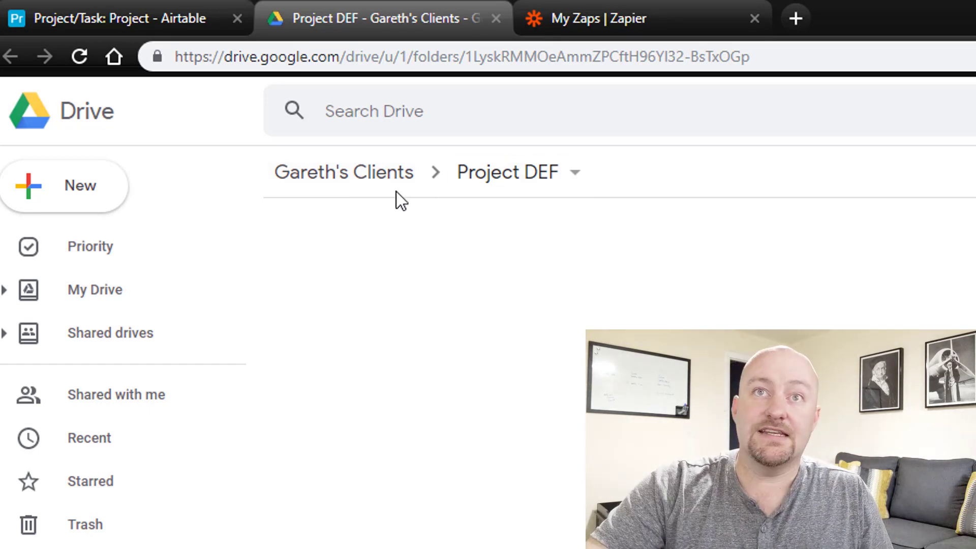
mouse_move(343, 181)
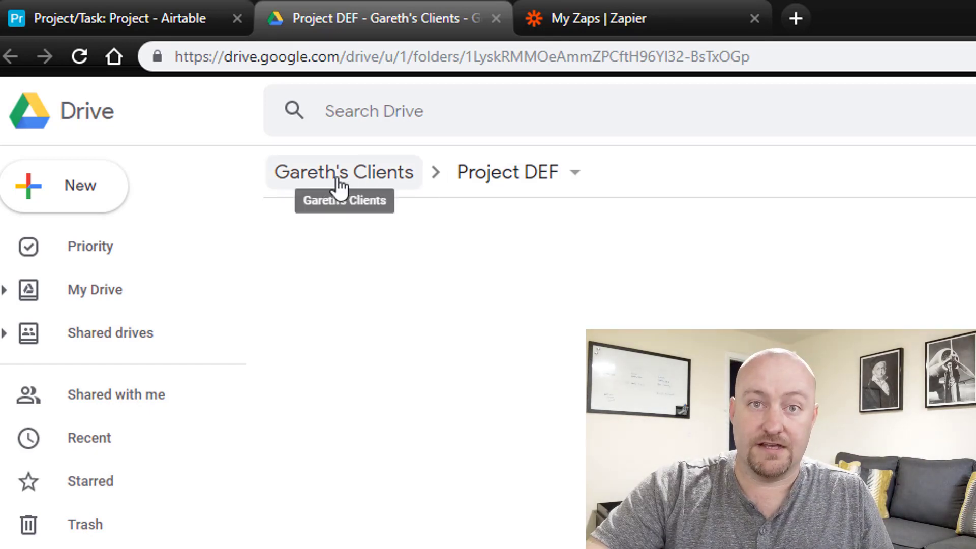
mouse_move(525, 188)
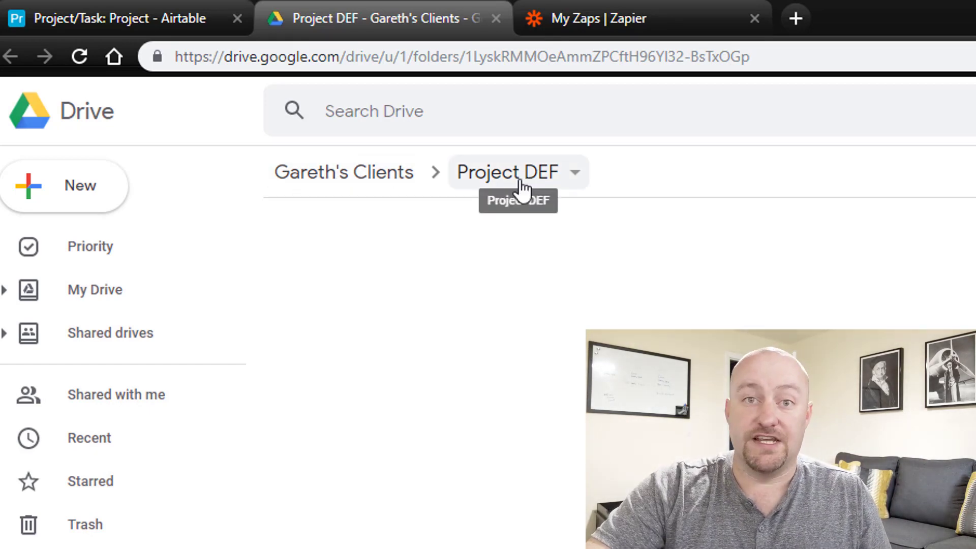
Step: Go up to Gareth's Clients and open the new Project DEF folder beside Project ABC
left_click(343, 172)
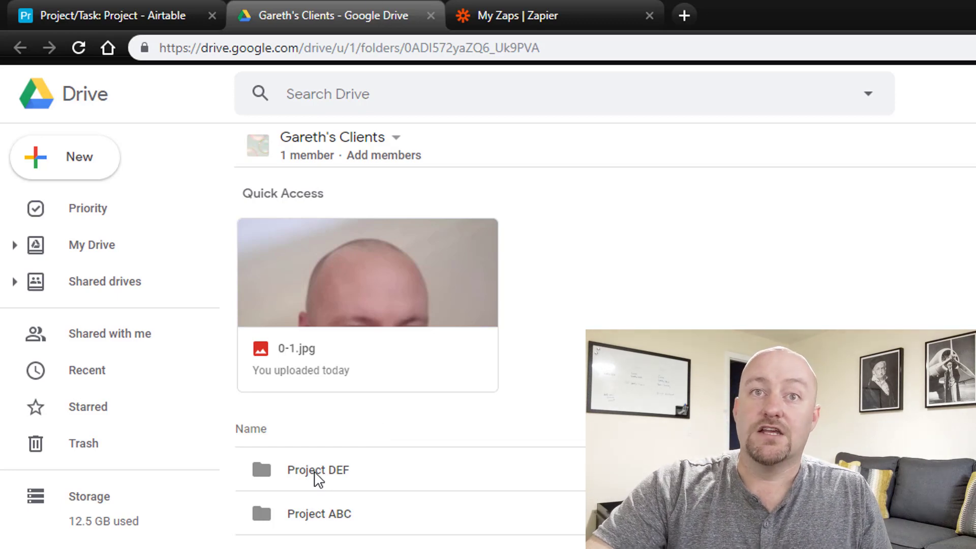
left_click(319, 470)
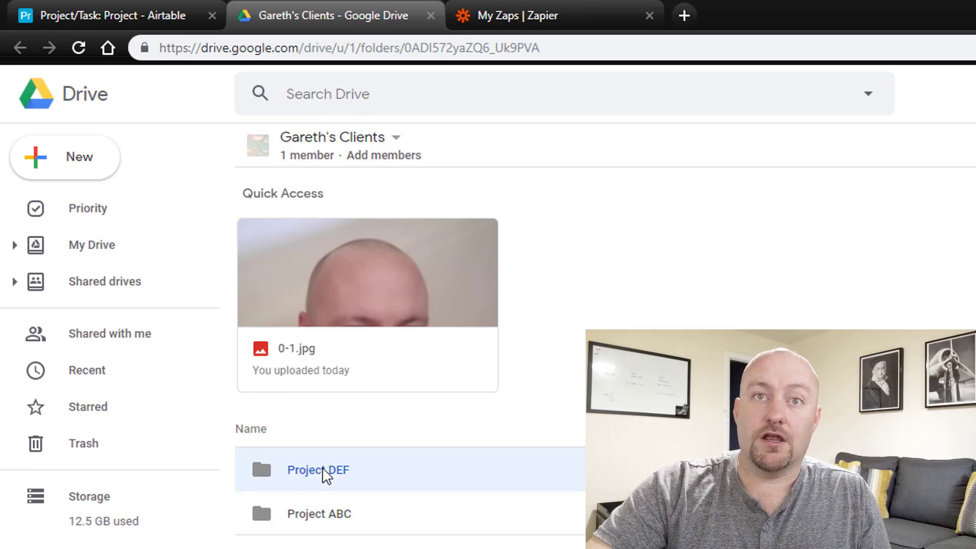
double_click(318, 470)
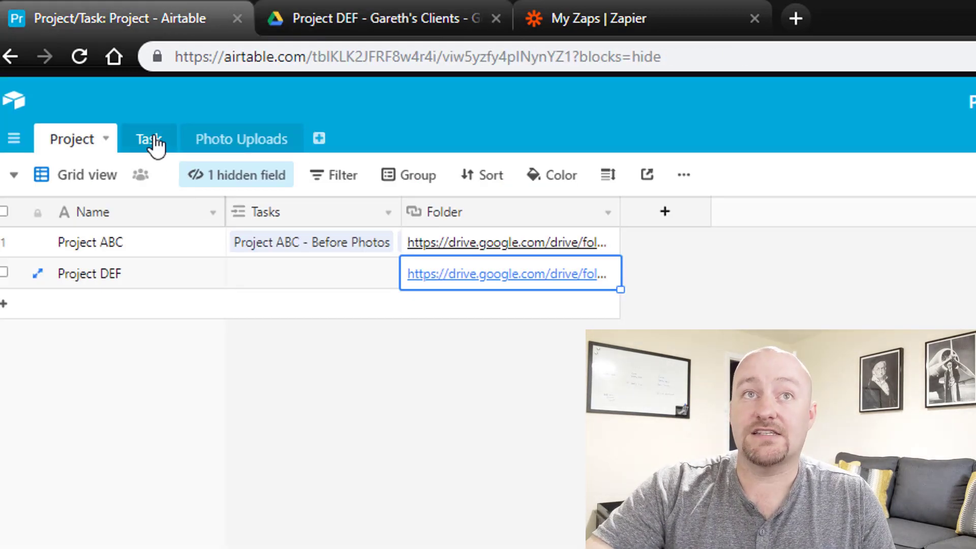
Step: Group the Task table's records by the Project field
left_click(146, 139)
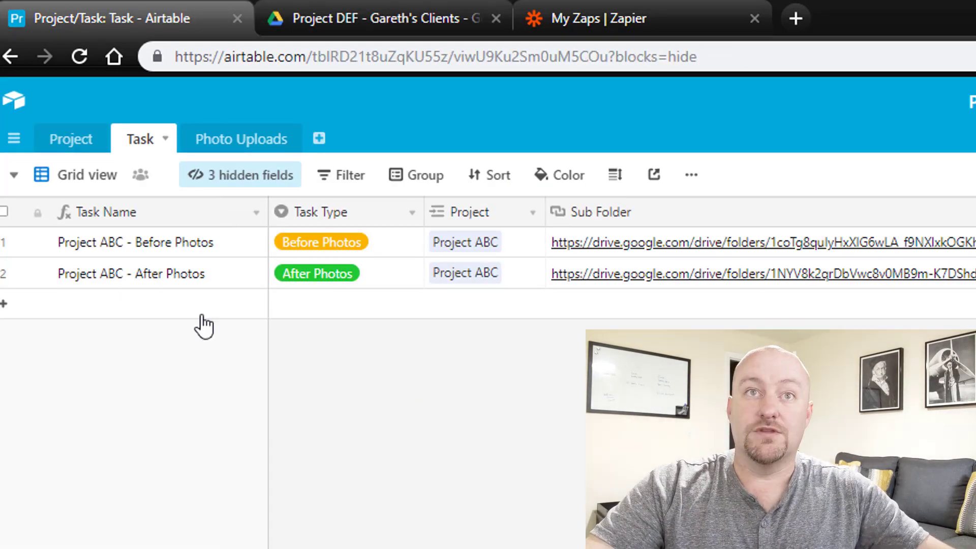
left_click(424, 175)
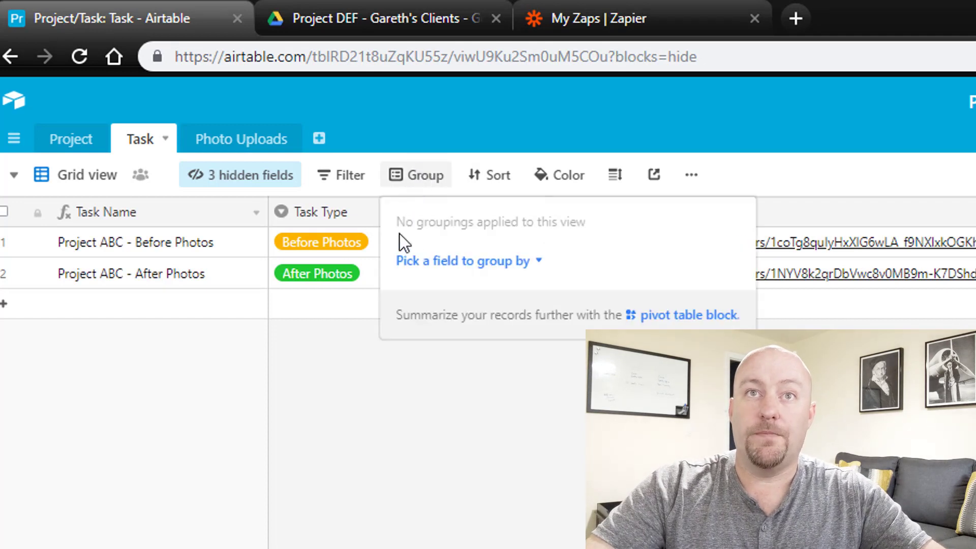
type("pr")
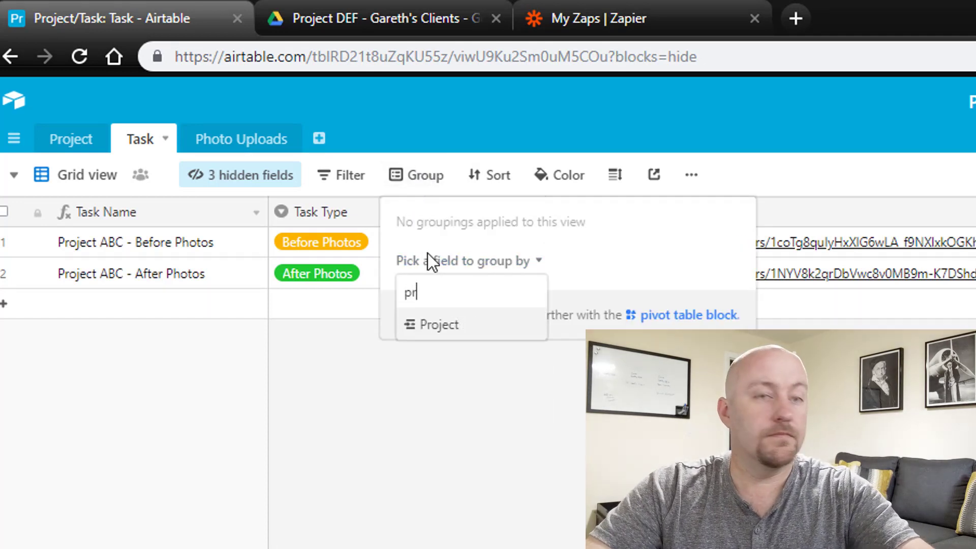
left_click(440, 325)
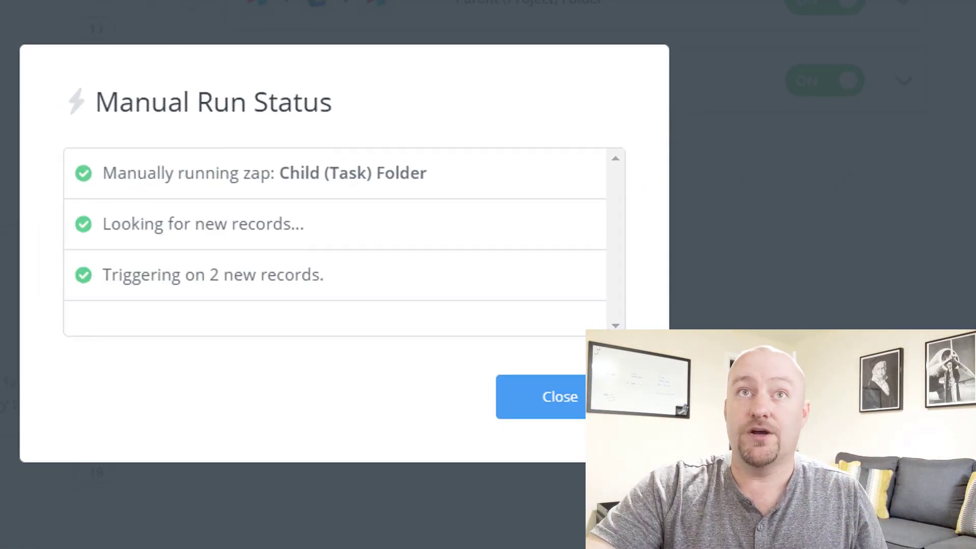
Step: Dismiss the Child (Task) Folder run results and follow a Project DEF task's Sub Folder link
left_click(561, 396)
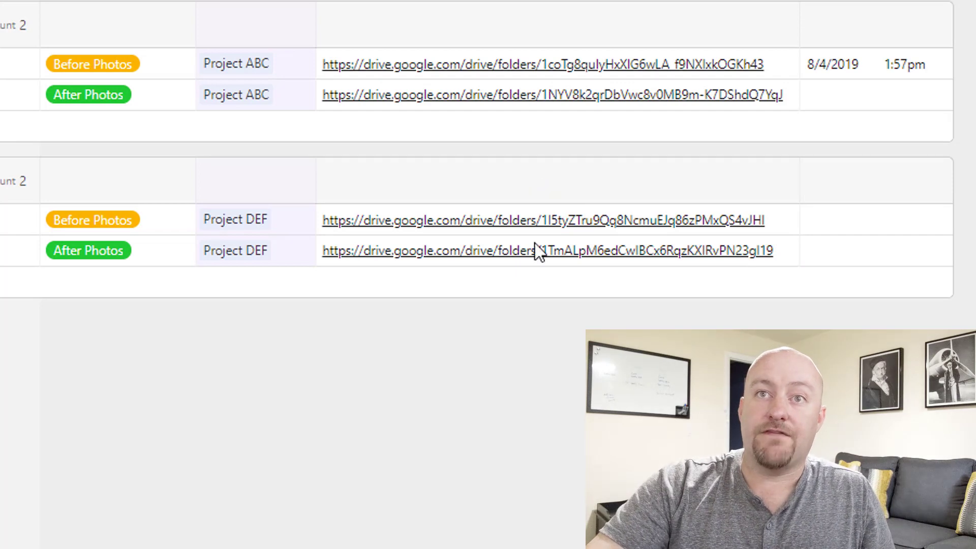
left_click(540, 263)
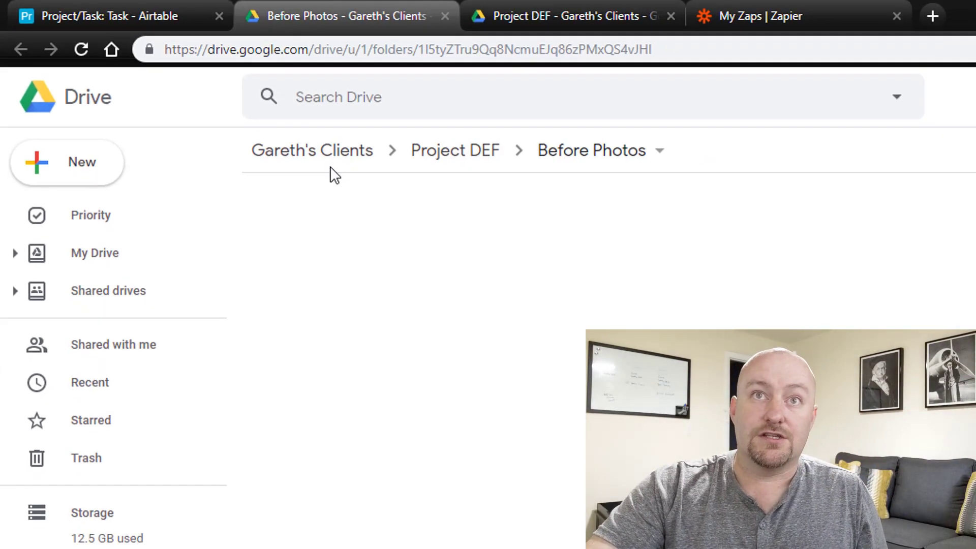
Step: Reopen Project DEF in Drive and enter its Before Photos subfolder
left_click(312, 149)
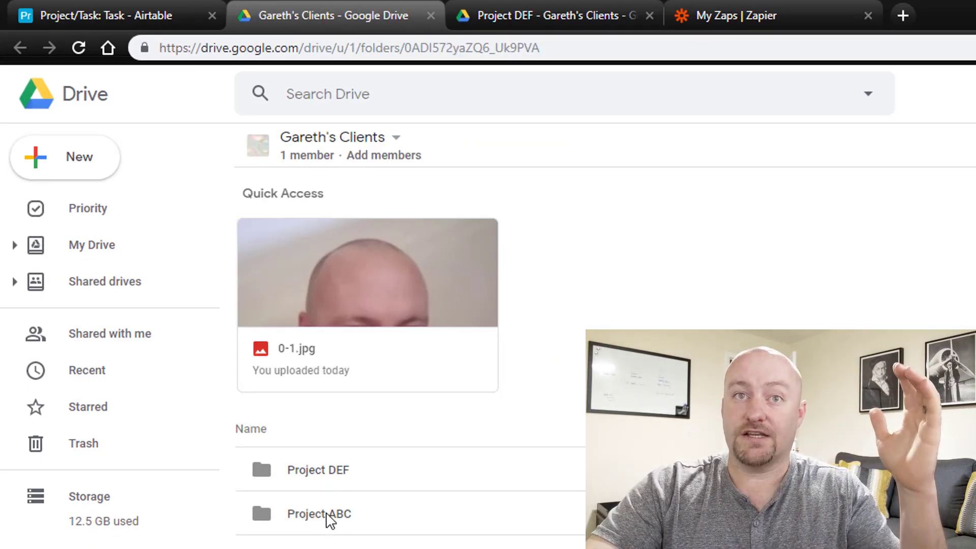
double_click(319, 470)
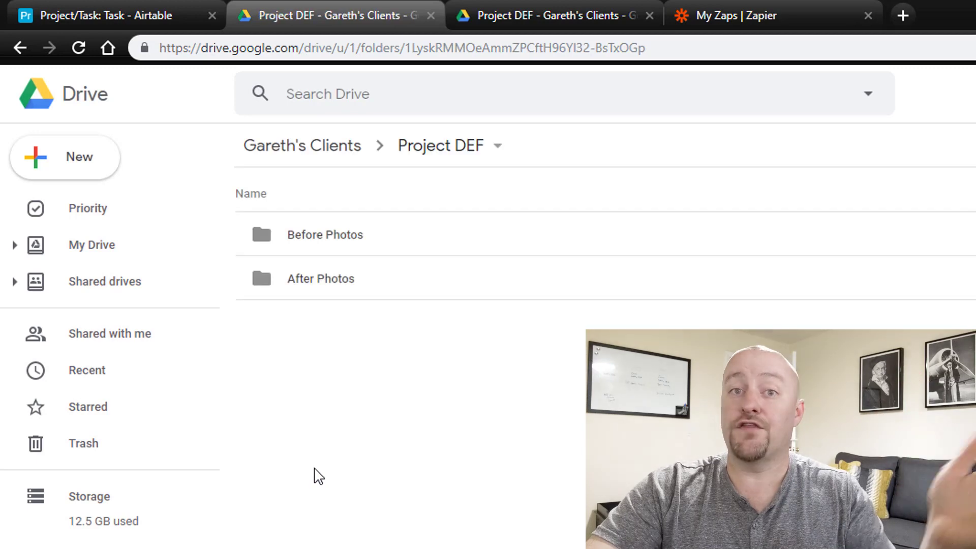
mouse_move(383, 360)
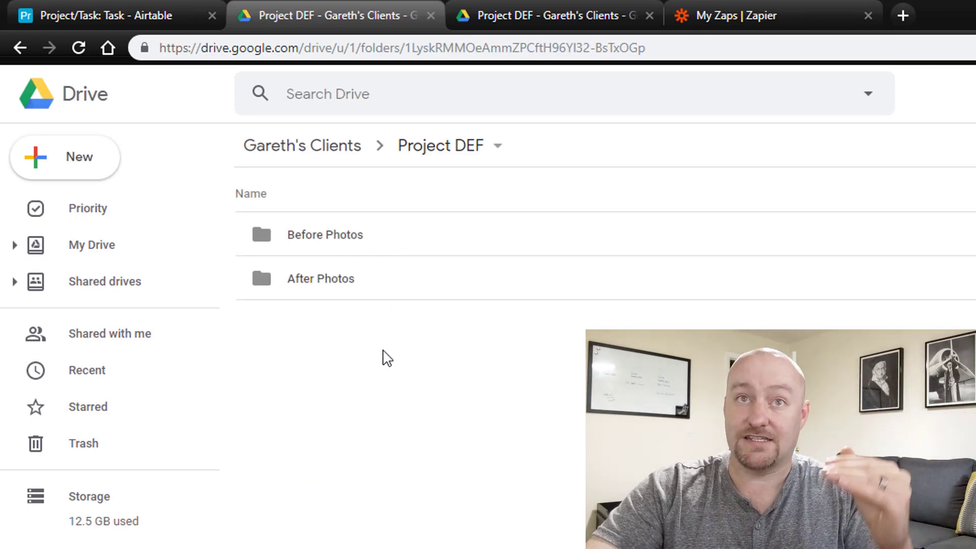
mouse_move(352, 242)
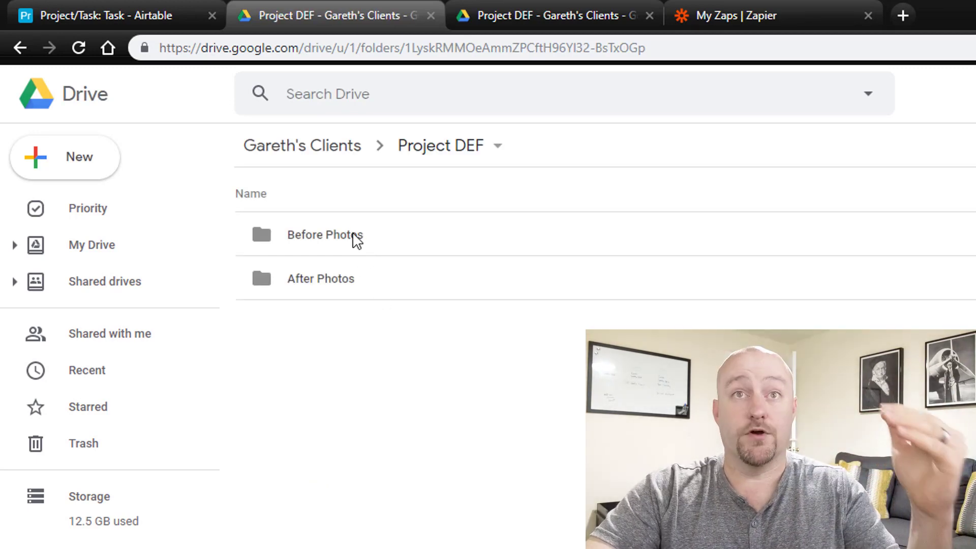
mouse_move(367, 283)
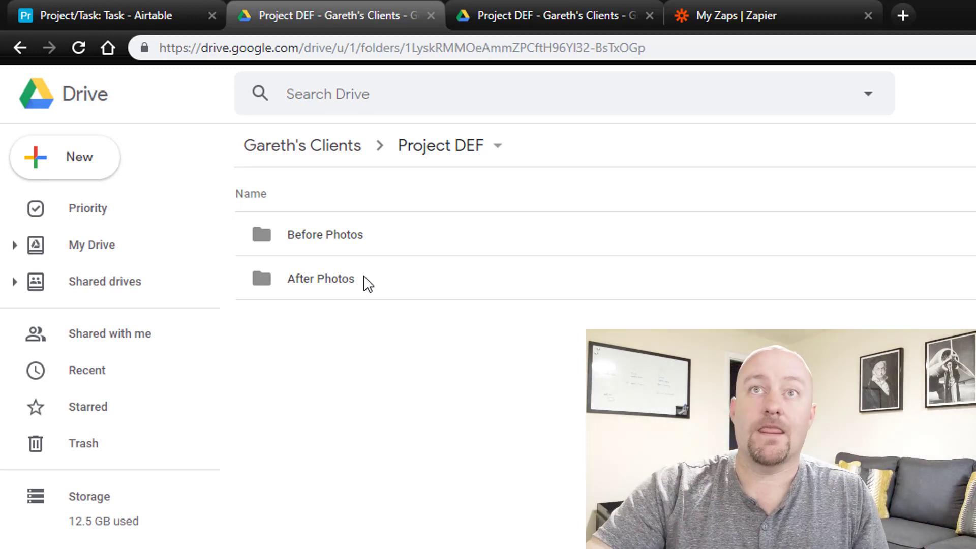
mouse_move(346, 241)
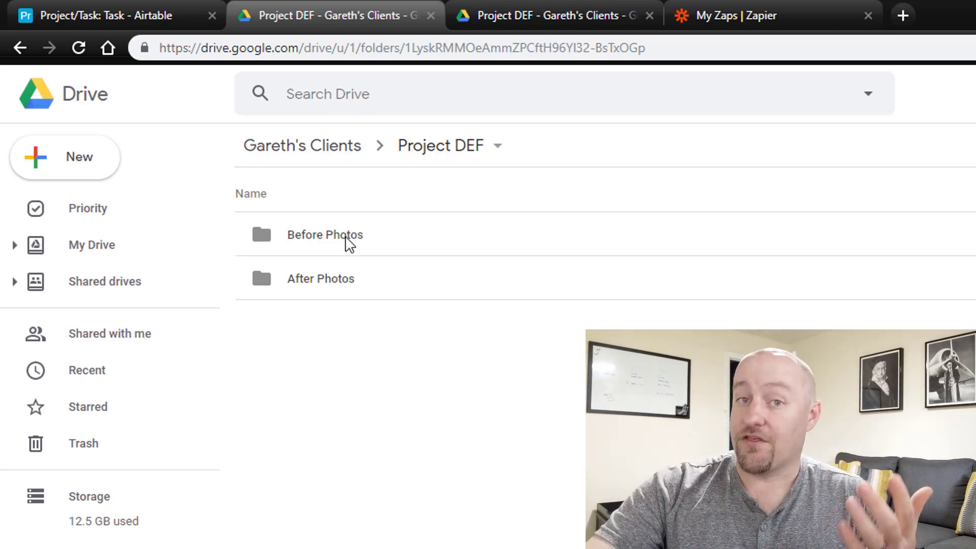
mouse_move(397, 423)
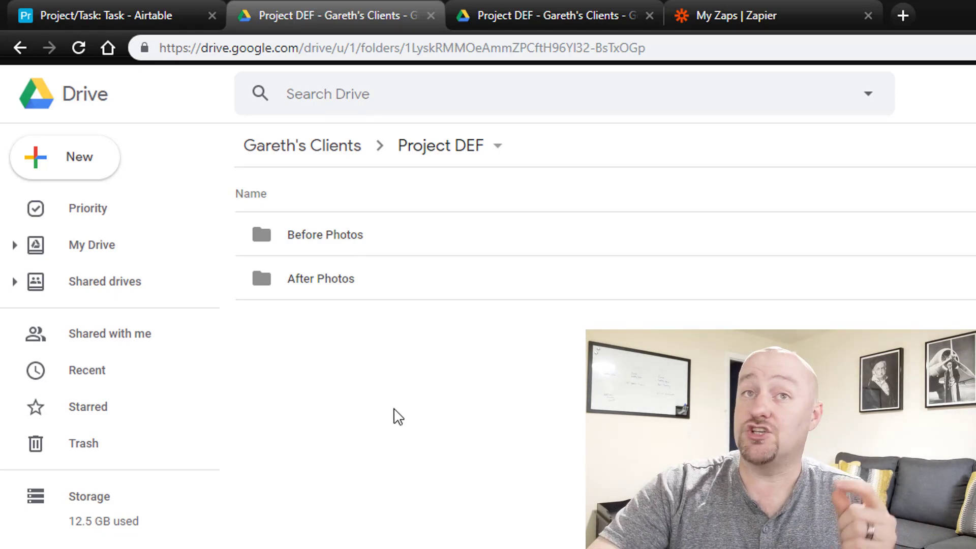
left_click(325, 235)
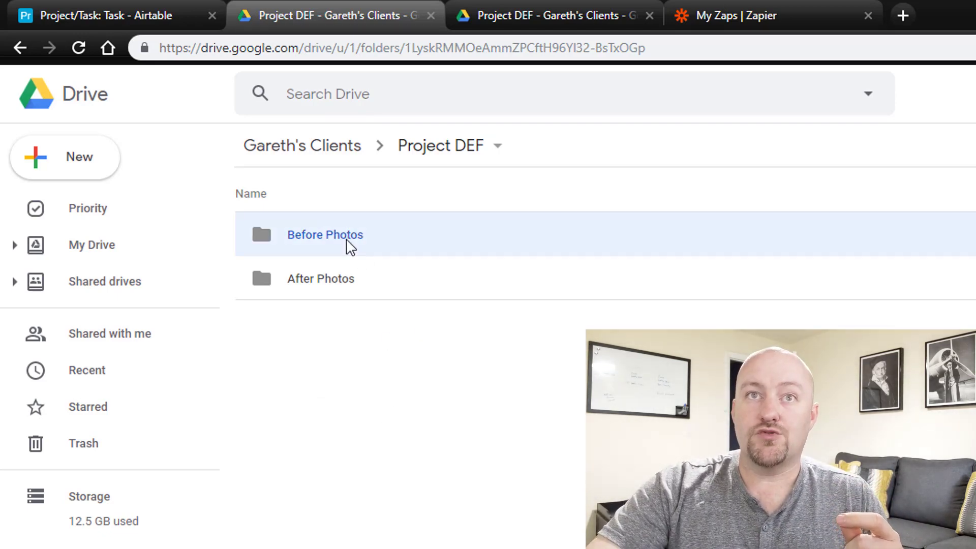
double_click(326, 235)
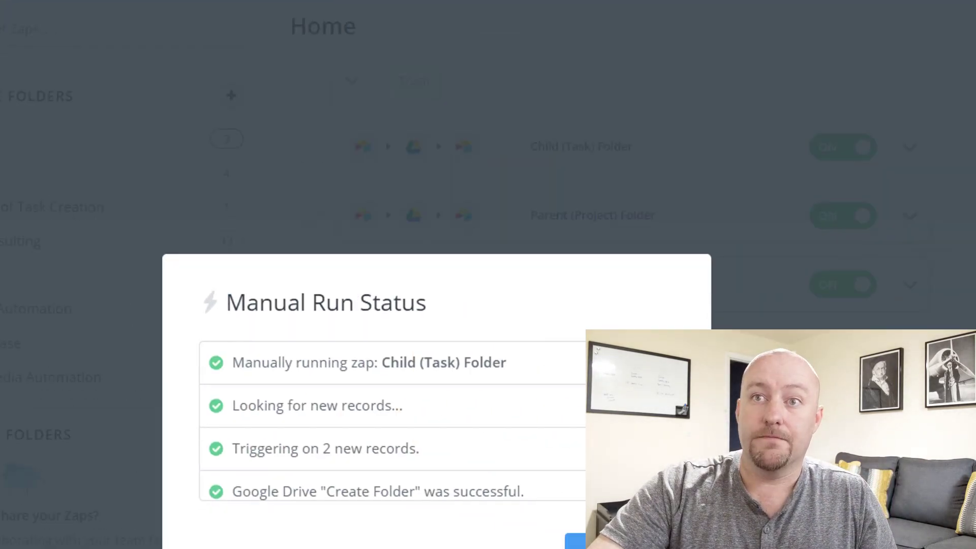
Step: Close the Child (Task) Folder report, run the Photo Uploaded zap and dismiss its report
left_click(646, 238)
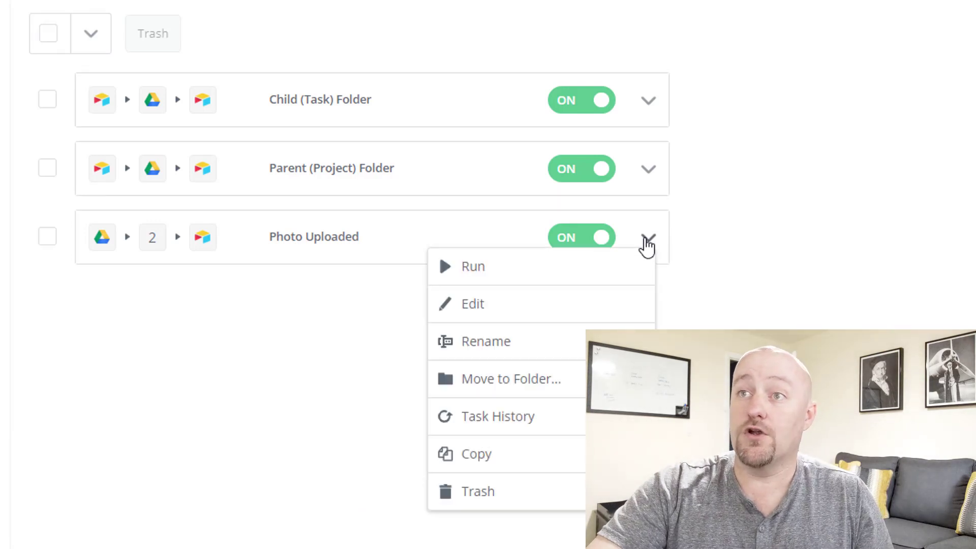
left_click(472, 266)
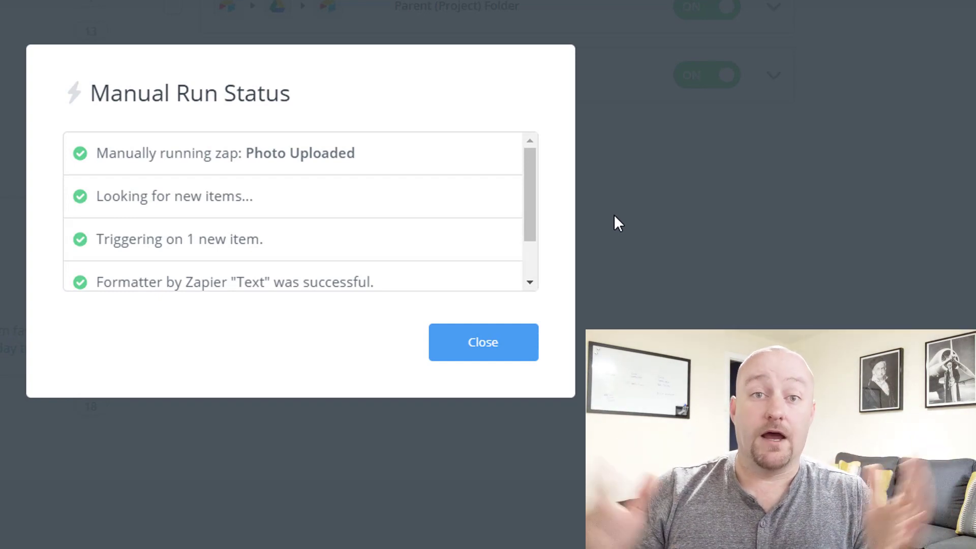
mouse_move(557, 234)
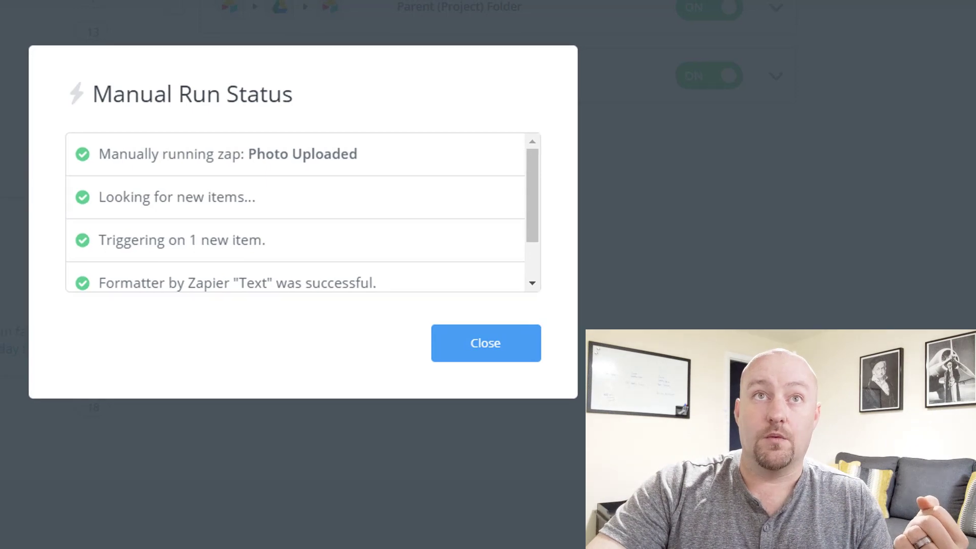
left_click(486, 344)
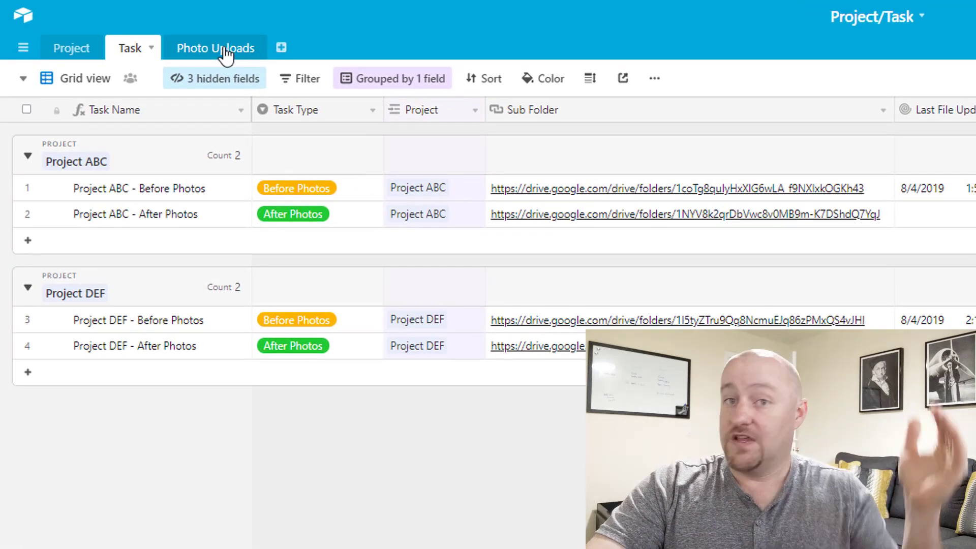
Step: Review the second Photo Uploads record linked to Project DEF - Before Photos and its Upload ID
left_click(215, 48)
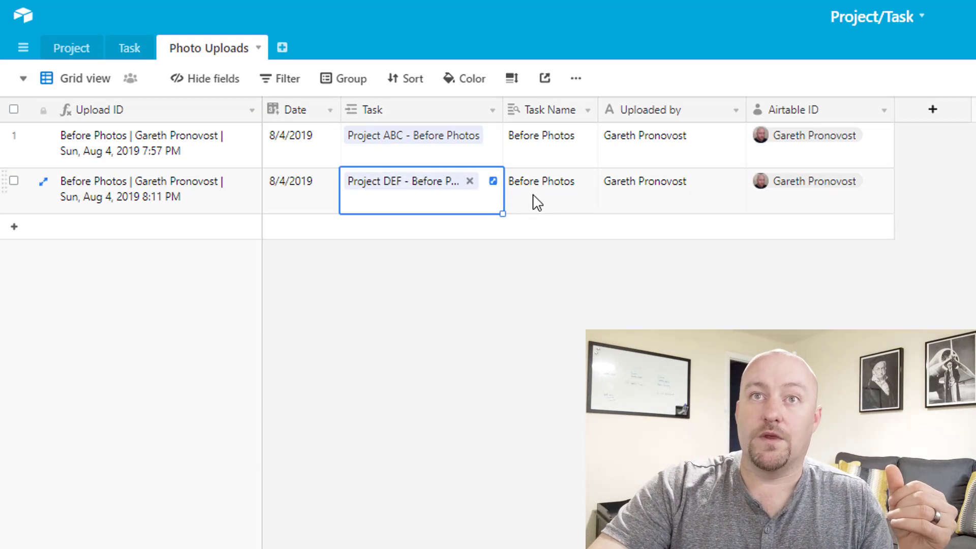
mouse_move(661, 196)
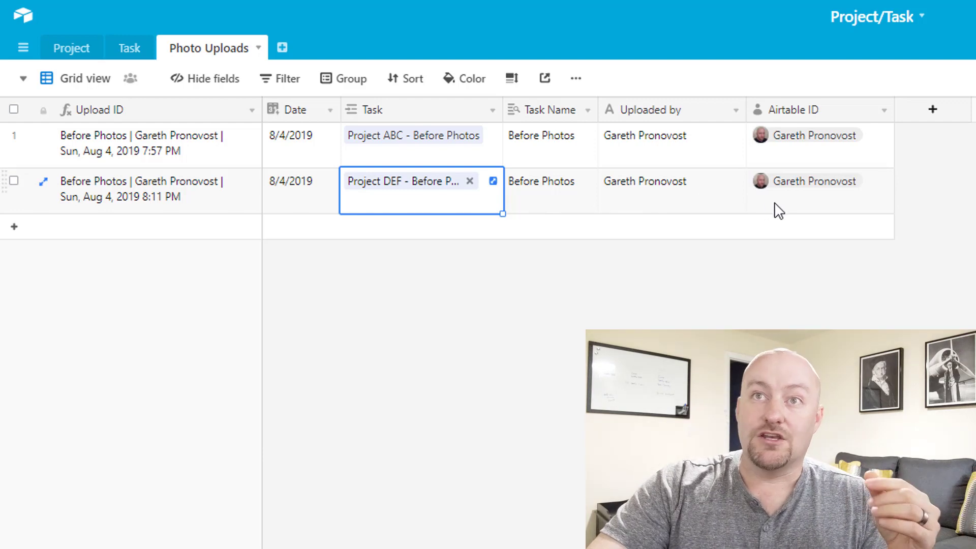
left_click(800, 191)
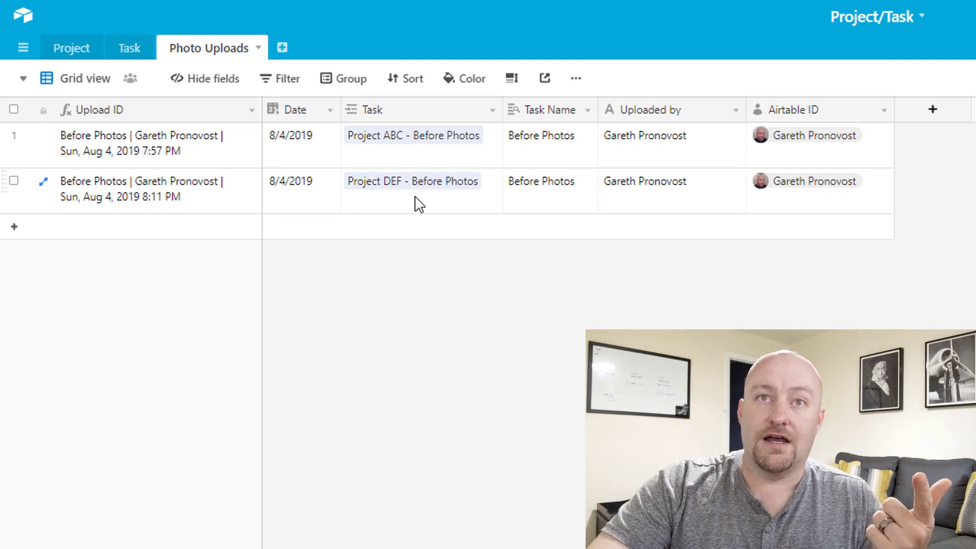
left_click(412, 181)
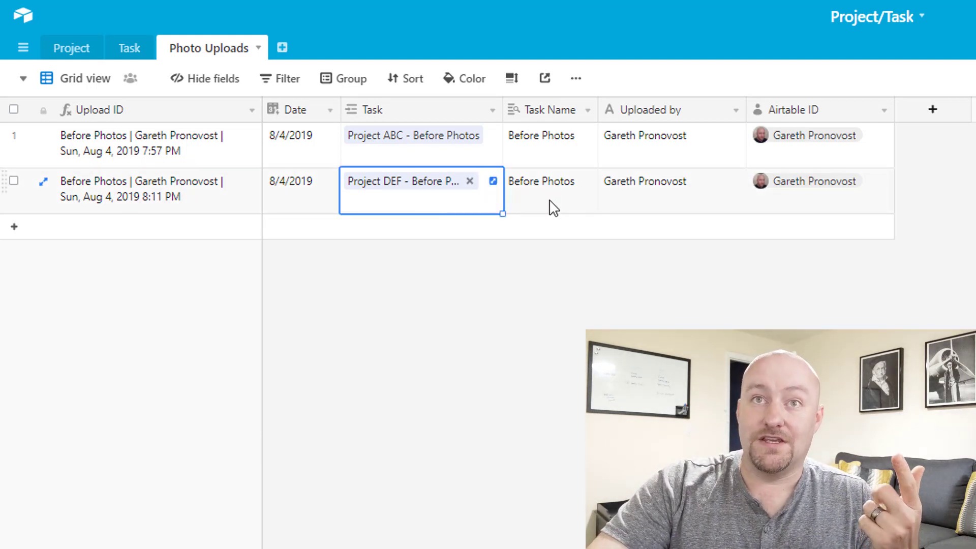
left_click(547, 181)
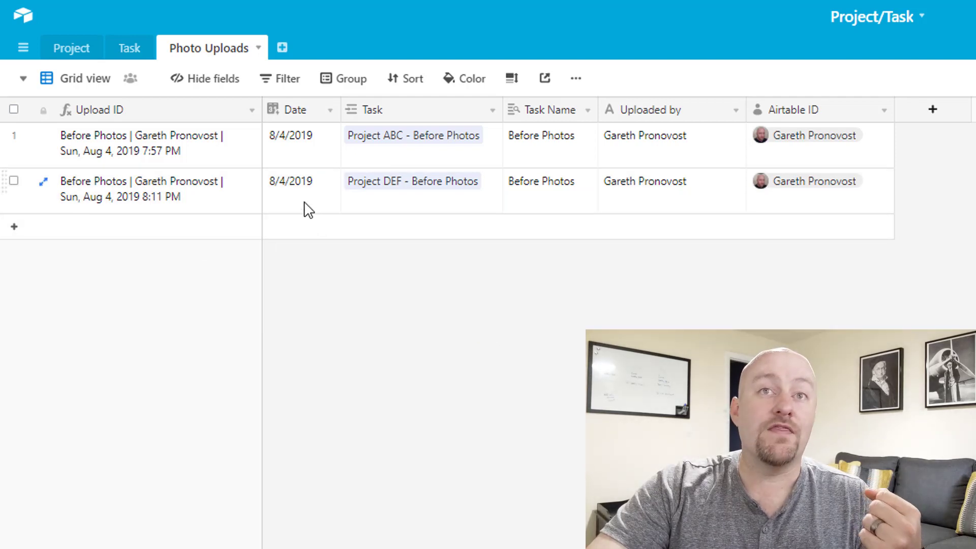
mouse_move(143, 197)
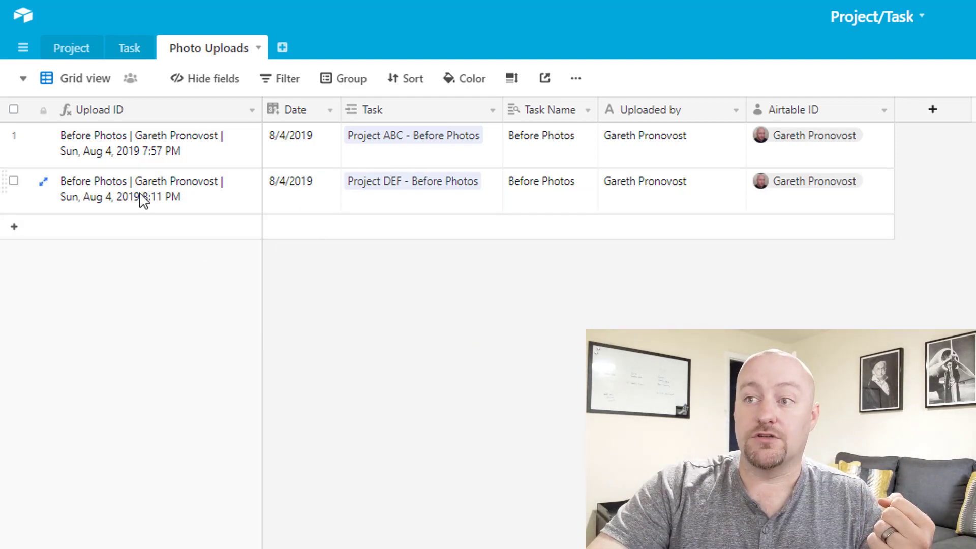
left_click(153, 142)
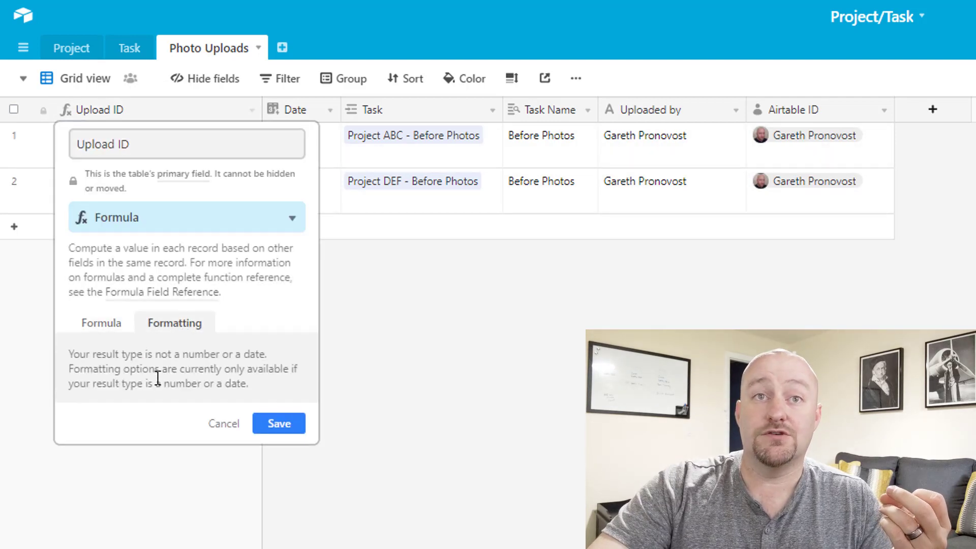
left_click(101, 323)
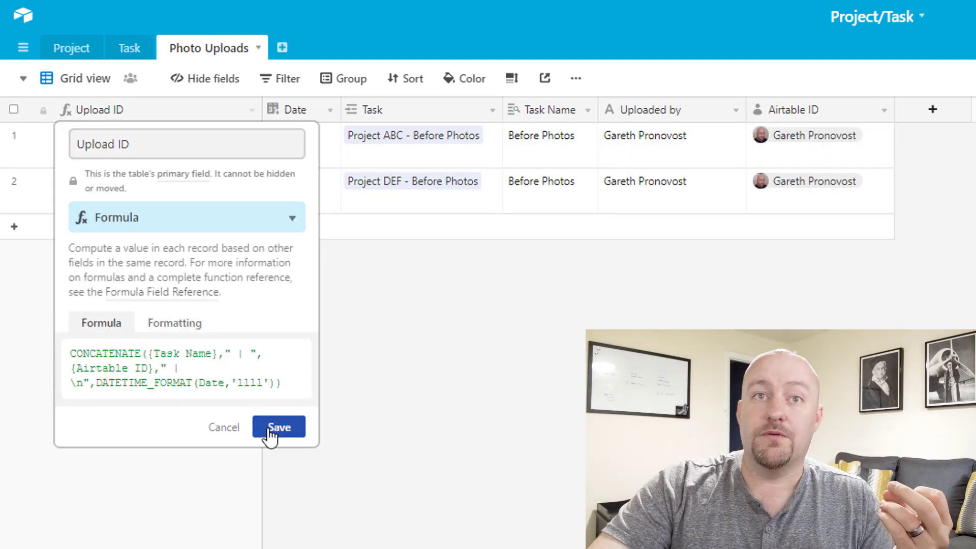
left_click(279, 427)
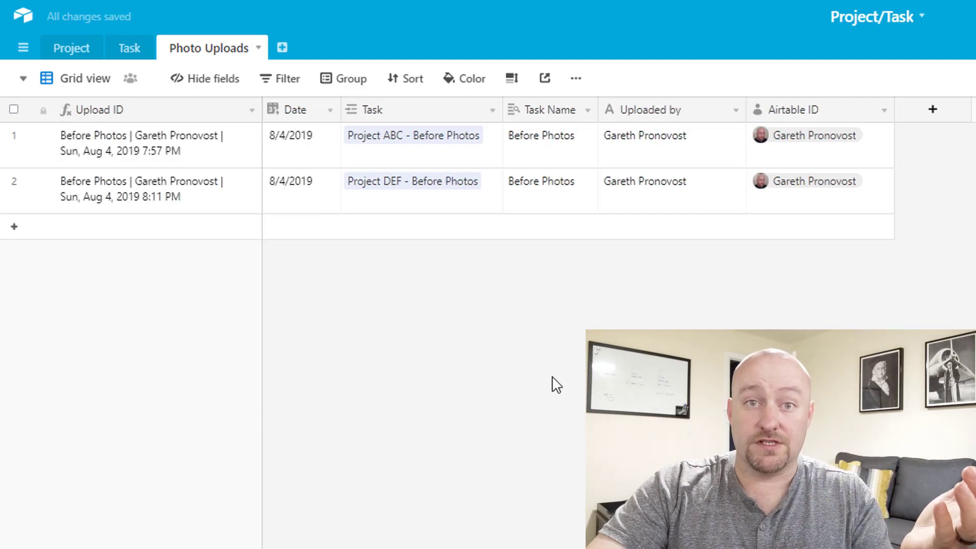
mouse_move(169, 195)
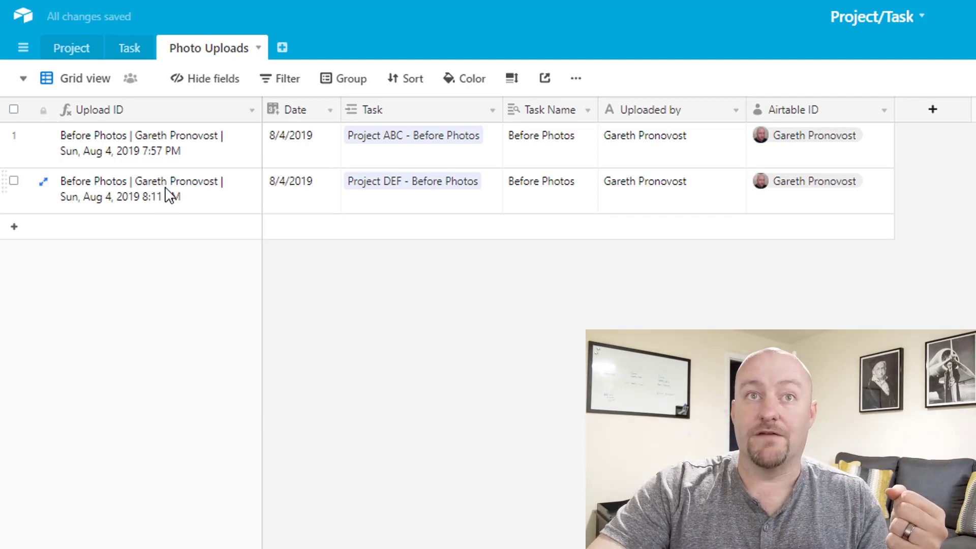
Step: Select the new upload's Upload ID, then return to the Task table
left_click(152, 191)
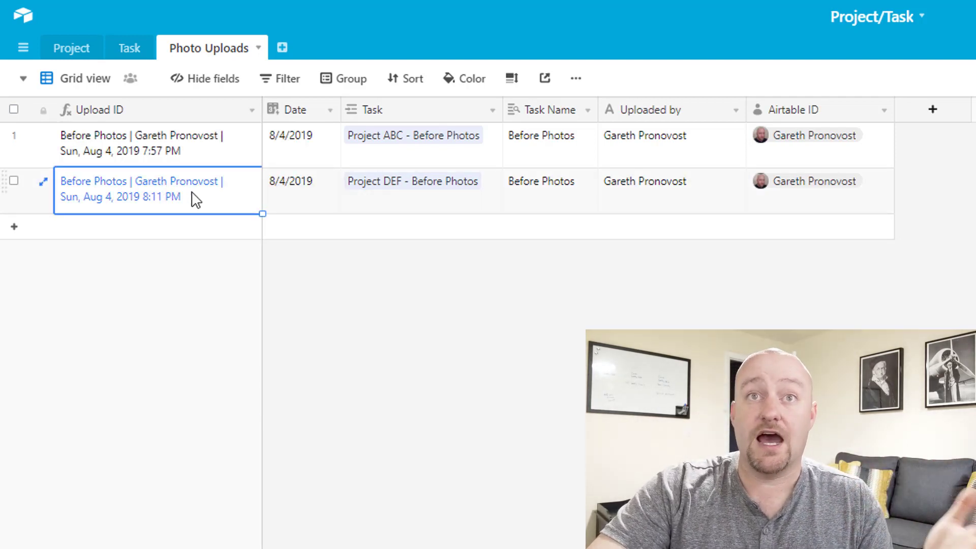
mouse_move(220, 209)
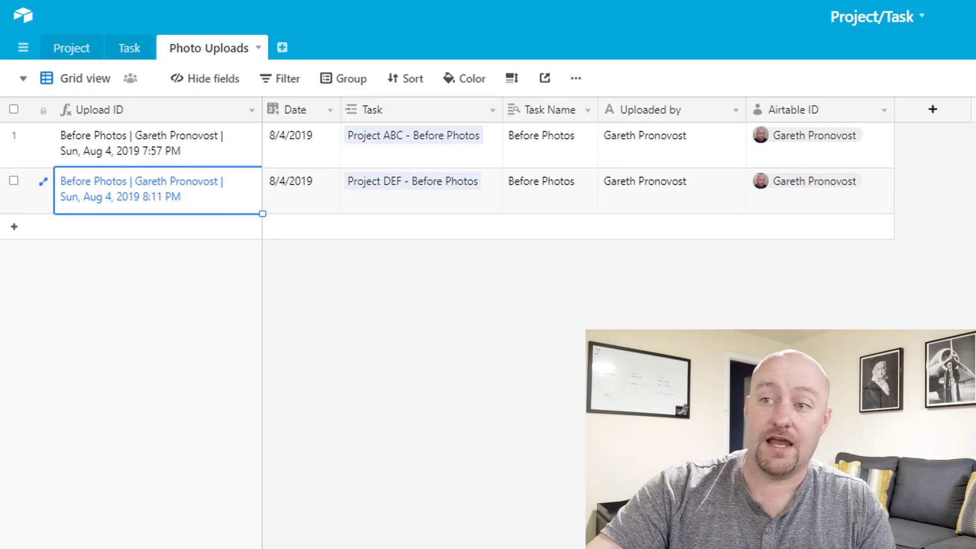
mouse_move(164, 223)
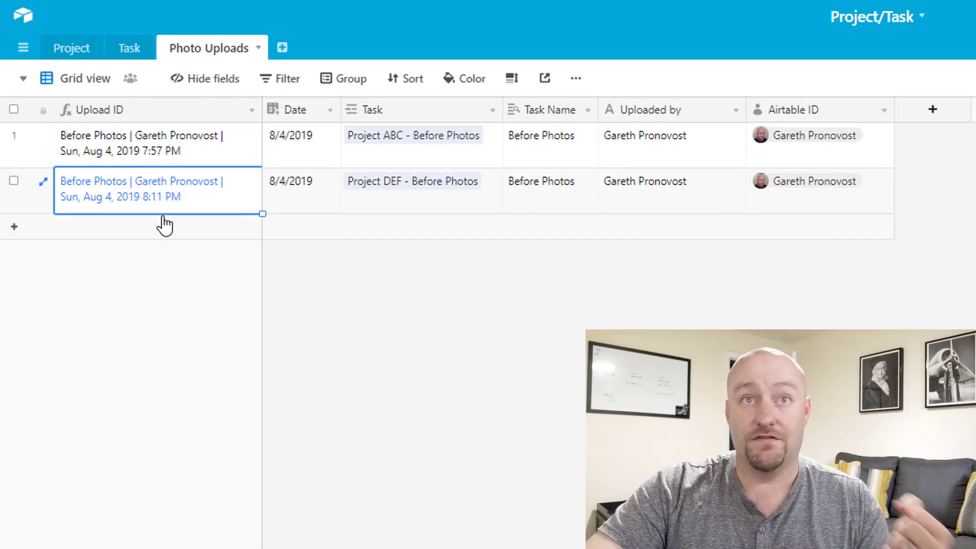
mouse_move(181, 198)
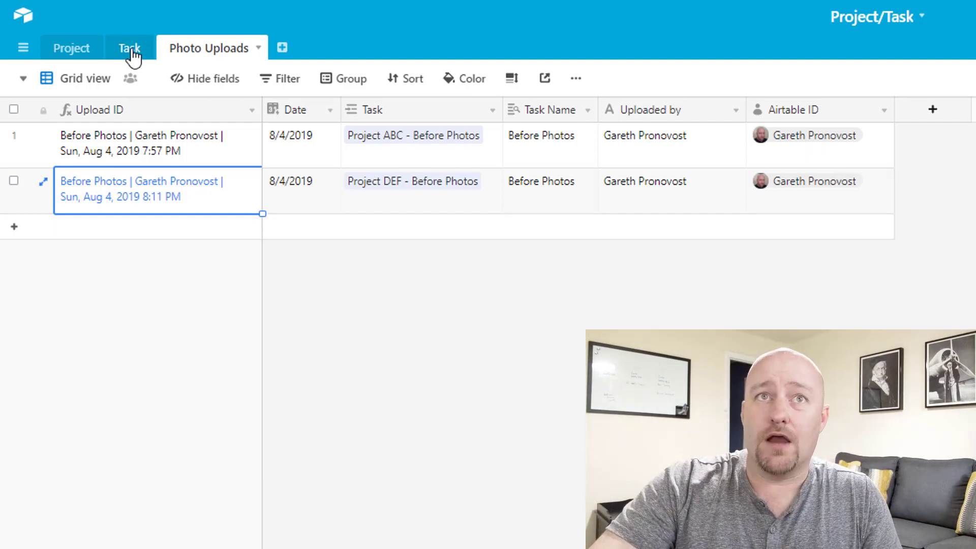
left_click(71, 48)
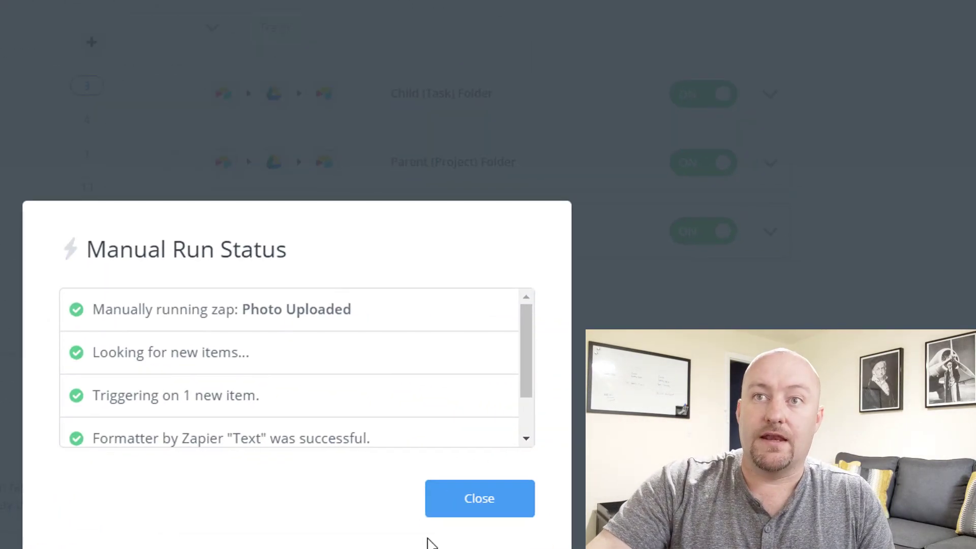
Step: Dismiss the Manual Run Status report and show the Parent (Project) Folder zap's New Record trigger options
left_click(479, 498)
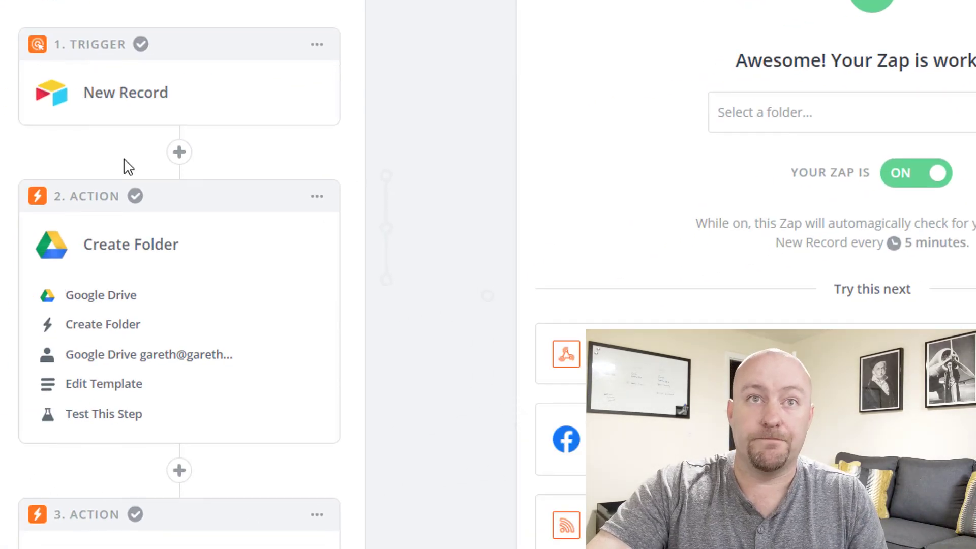
left_click(125, 93)
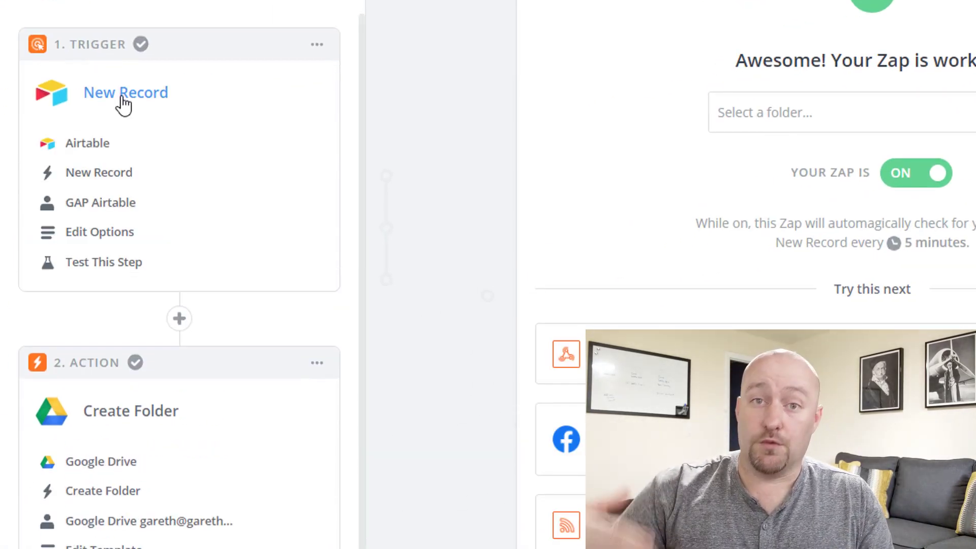
left_click(99, 232)
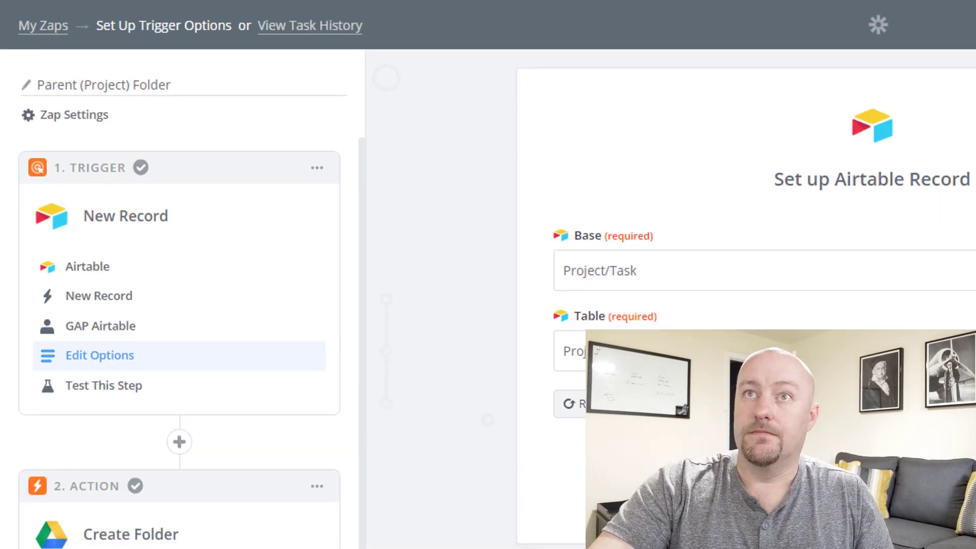
Step: Show the Google Drive Create Folder action targeting Gareth's Clients drive with the project name as folder name
scroll("down", 3)
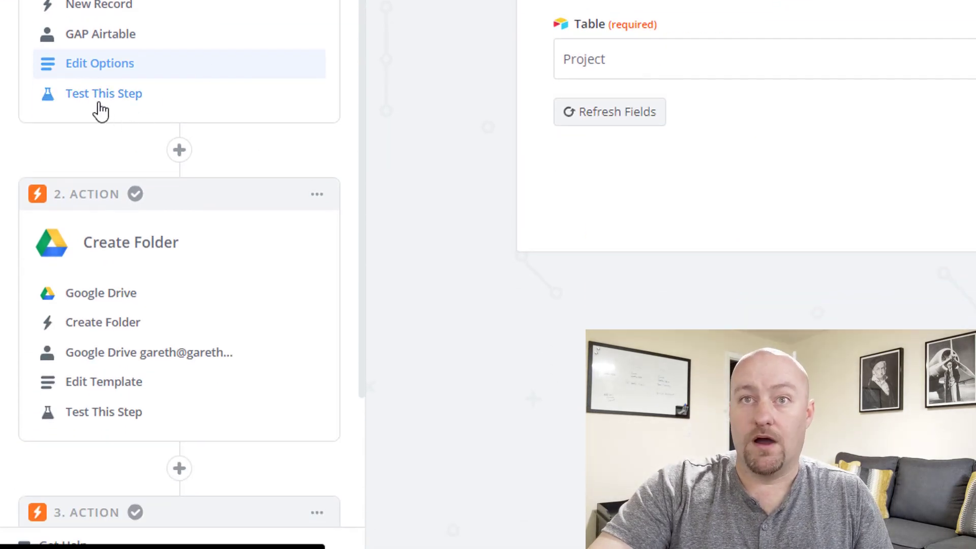
left_click(104, 94)
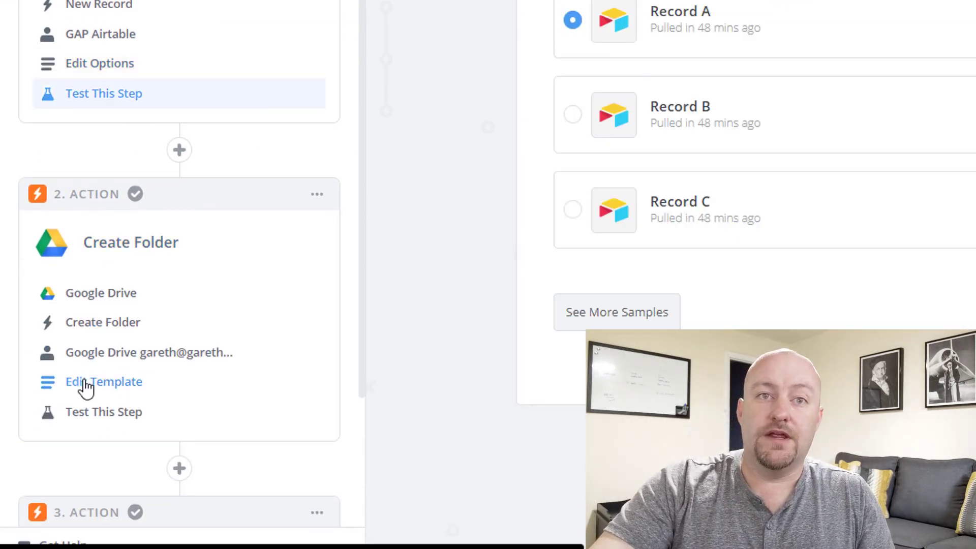
left_click(103, 381)
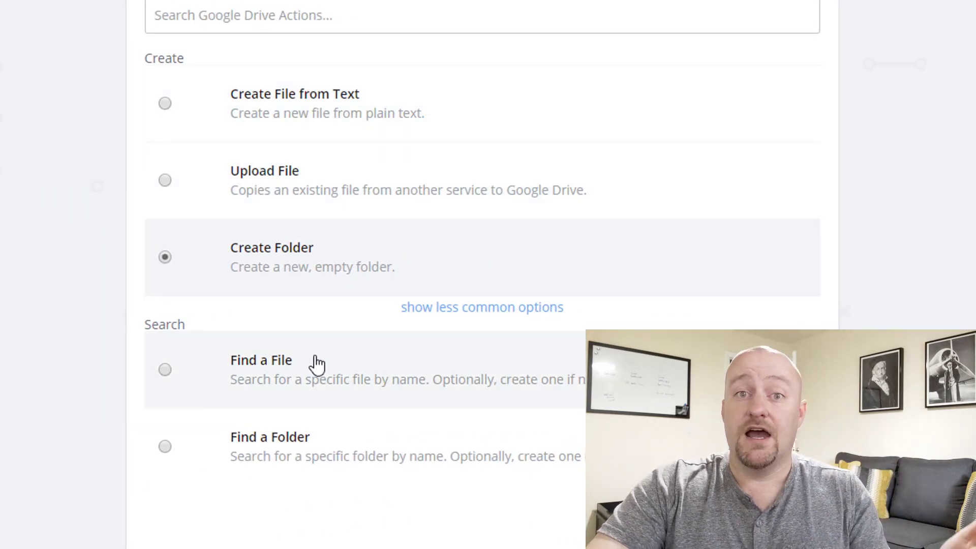
mouse_move(361, 291)
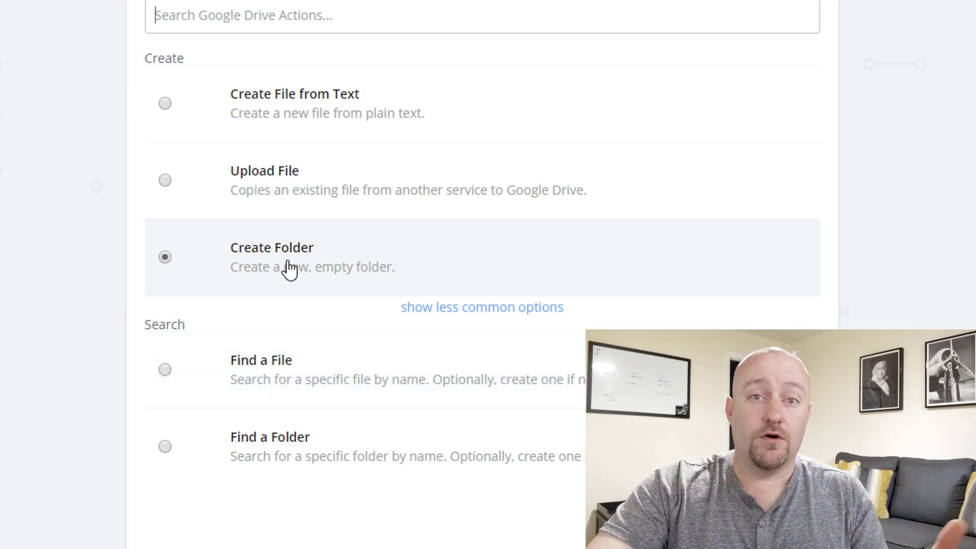
scroll("down", 3)
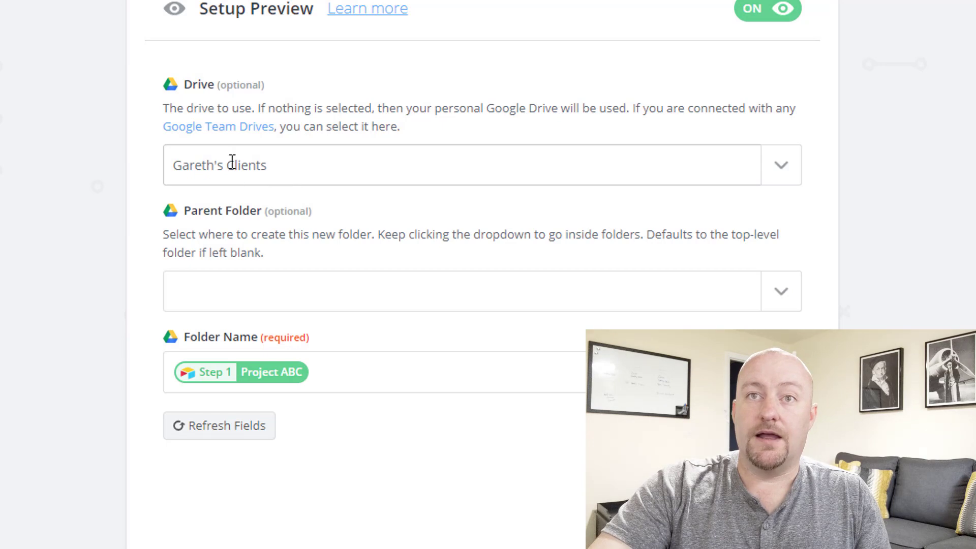
mouse_move(380, 181)
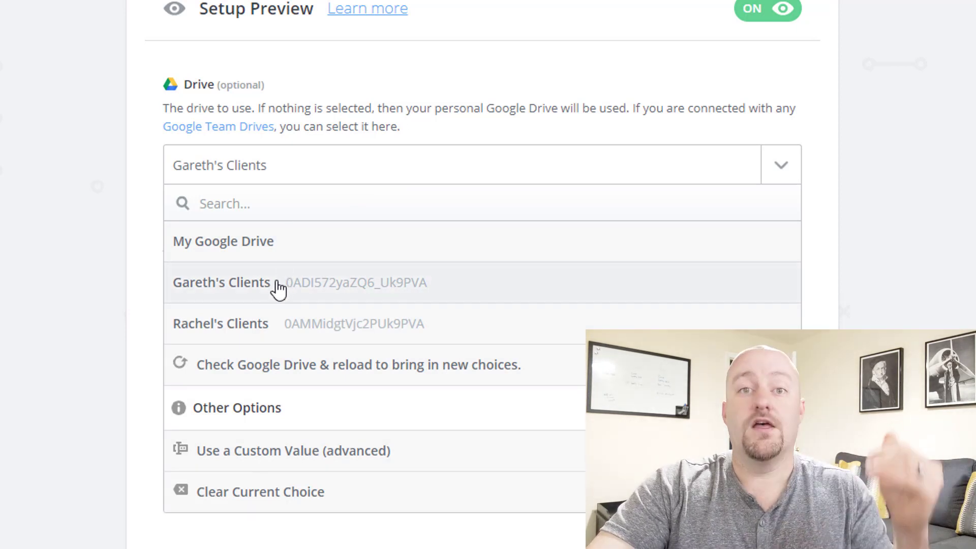
mouse_move(264, 259)
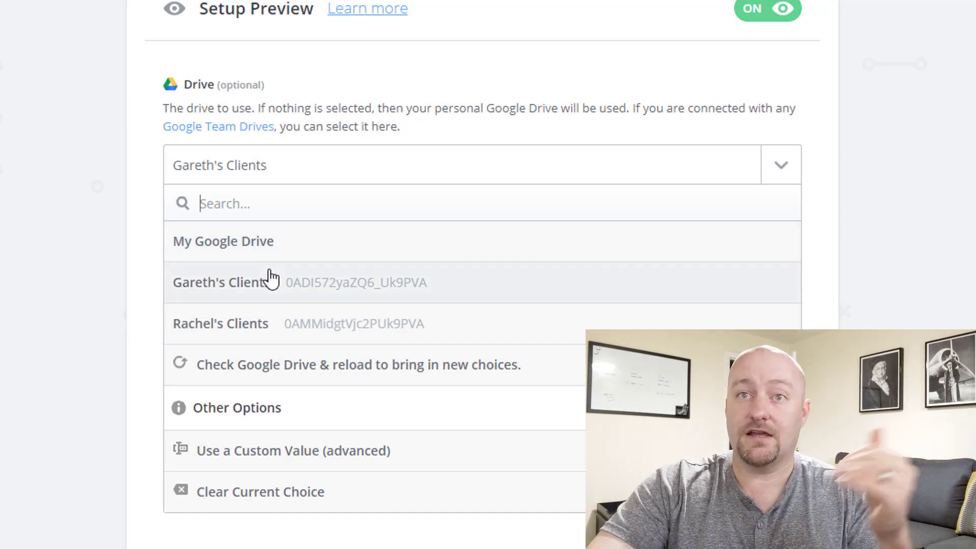
left_click(220, 283)
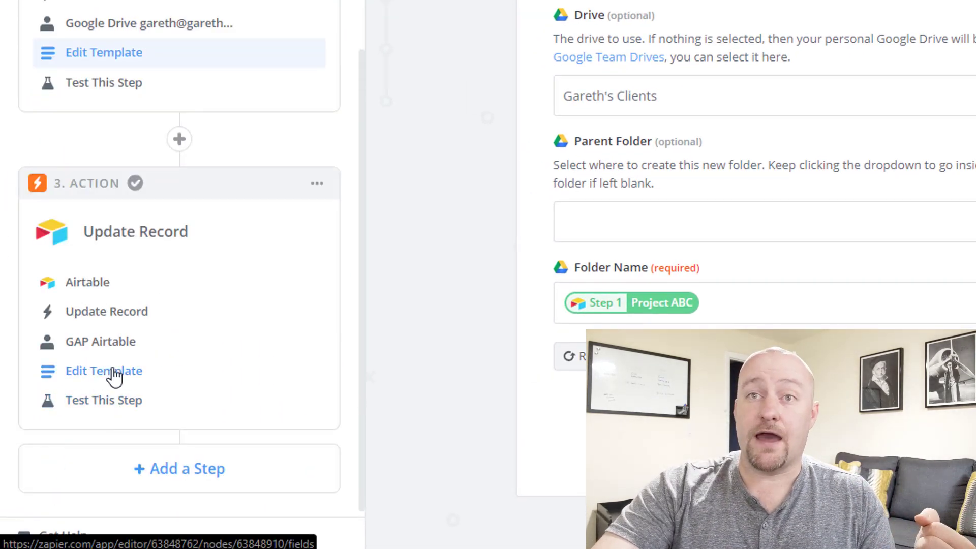
Step: Show the Airtable Update Record step mapping the Drive folder URL and ID onto the Step 1 record
left_click(103, 370)
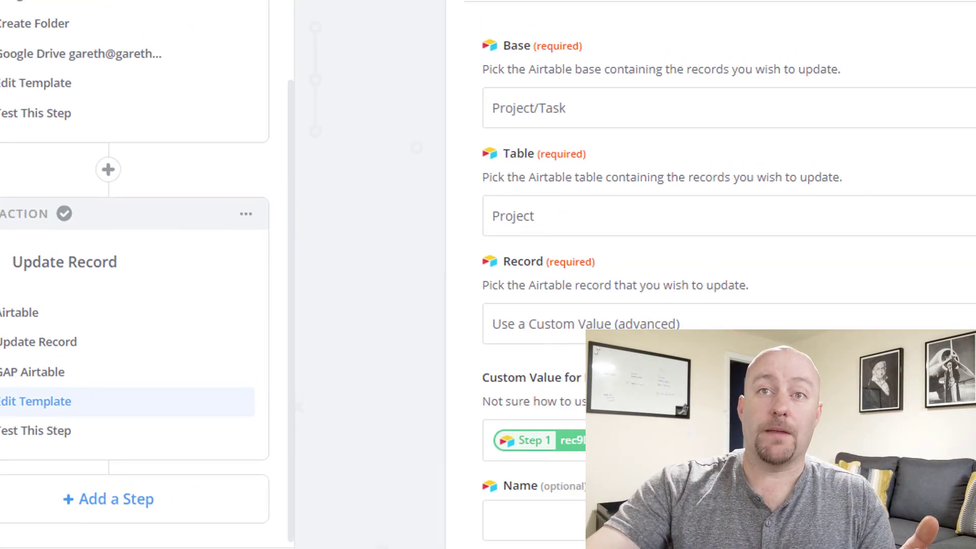
scroll("down", 3)
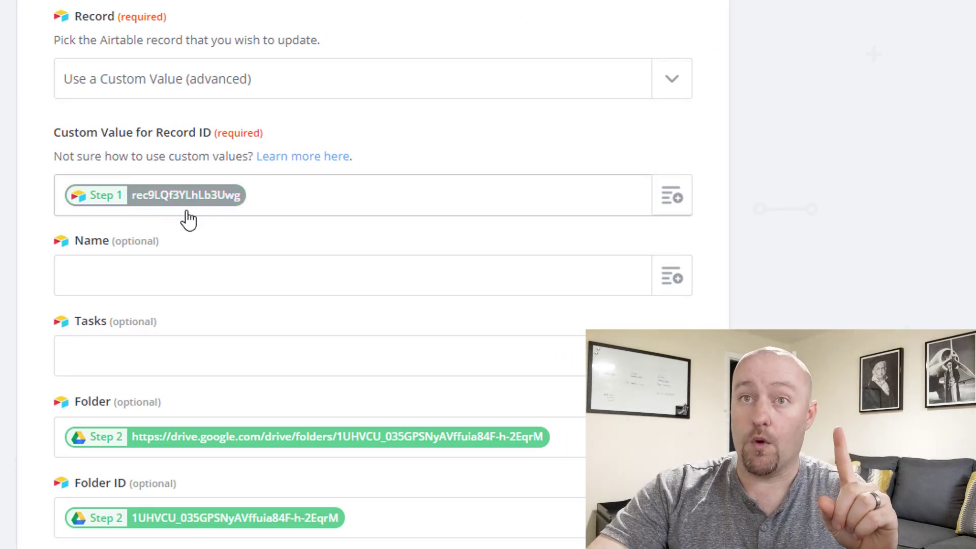
mouse_move(193, 450)
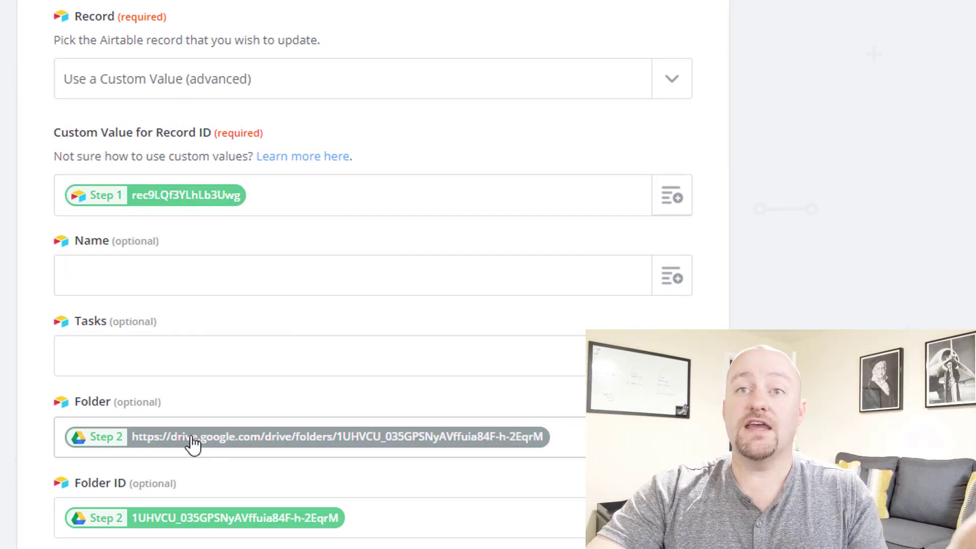
mouse_move(356, 445)
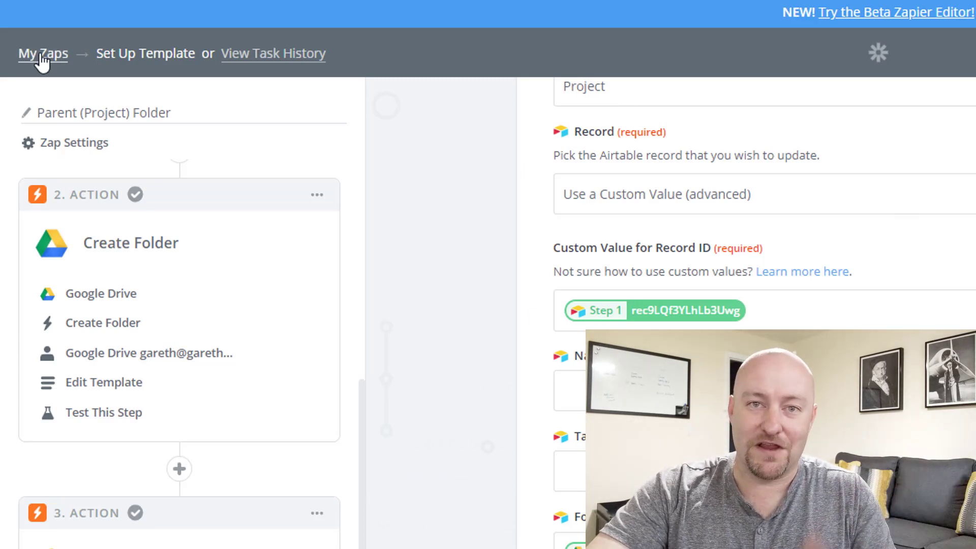
Step: Go back to My Zaps listing Child (Task) Folder, Parent (Project) Folder and Photo Uploaded
left_click(41, 53)
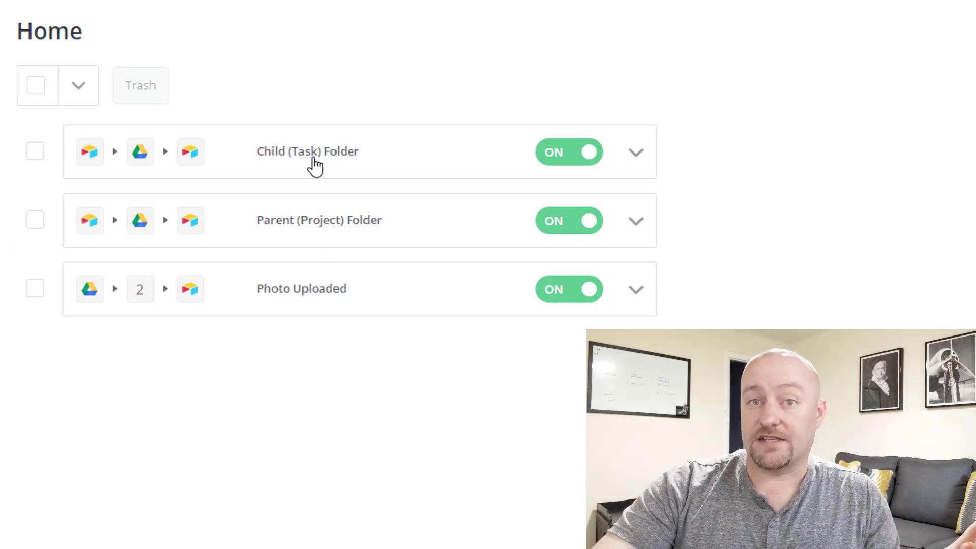
mouse_move(328, 198)
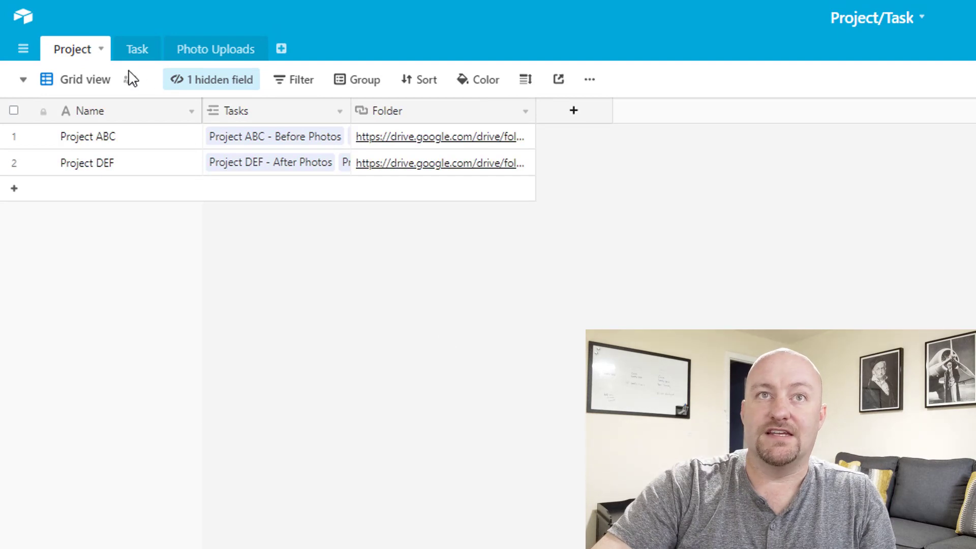
Step: In the Task table, reveal the hidden Parent Folder field's IDs, then hide it again
left_click(135, 49)
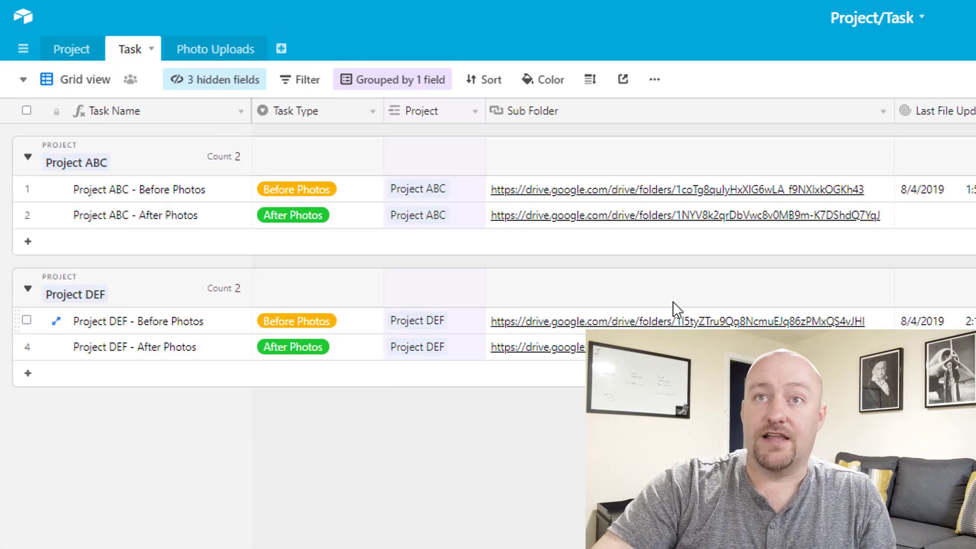
left_click(214, 79)
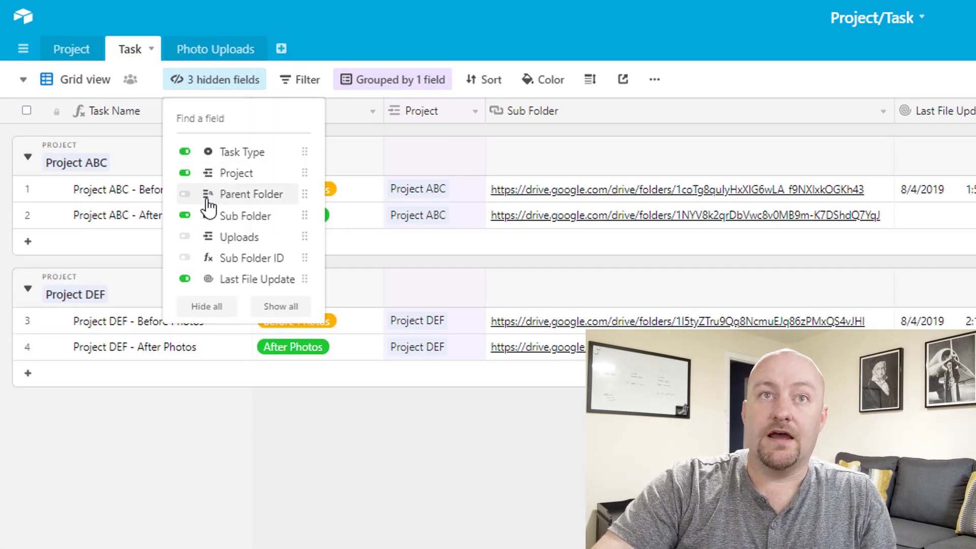
left_click(185, 195)
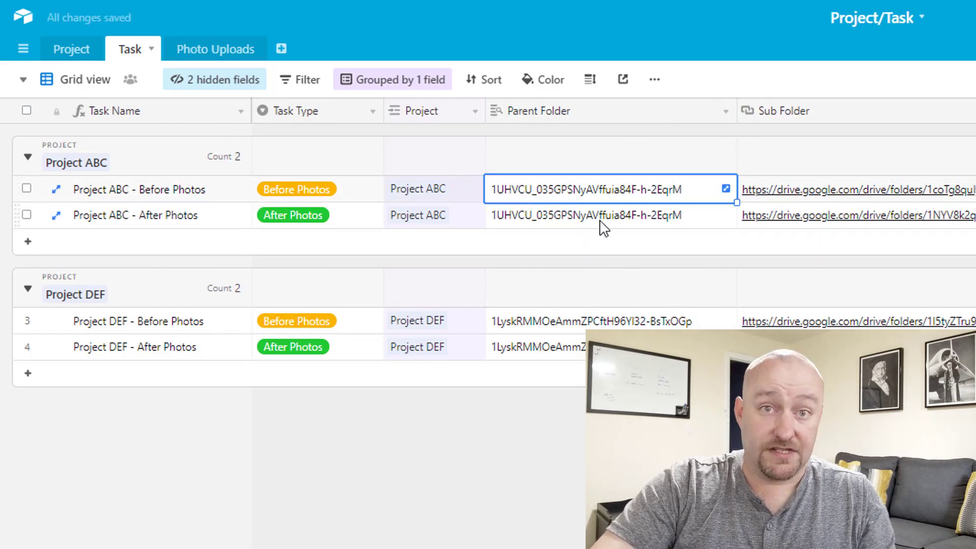
left_click(724, 111)
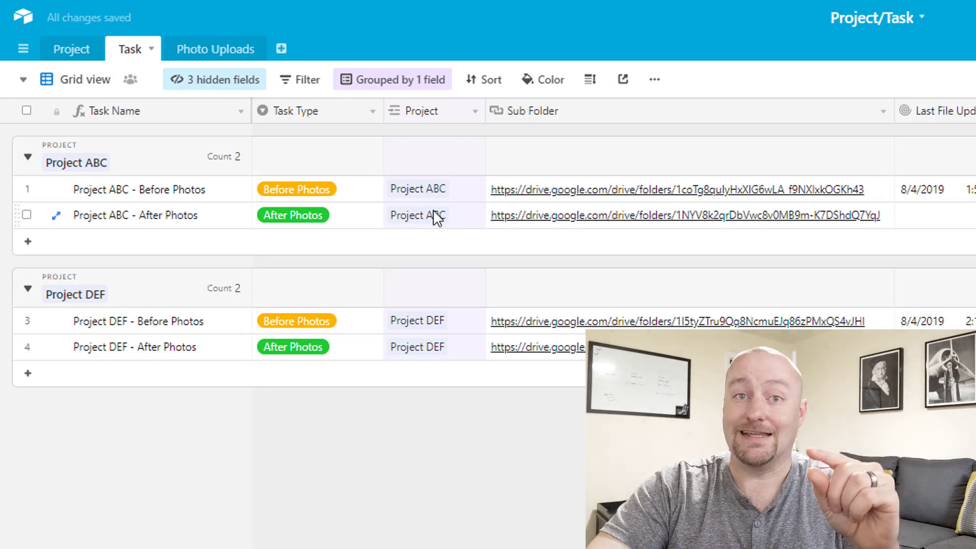
mouse_move(439, 234)
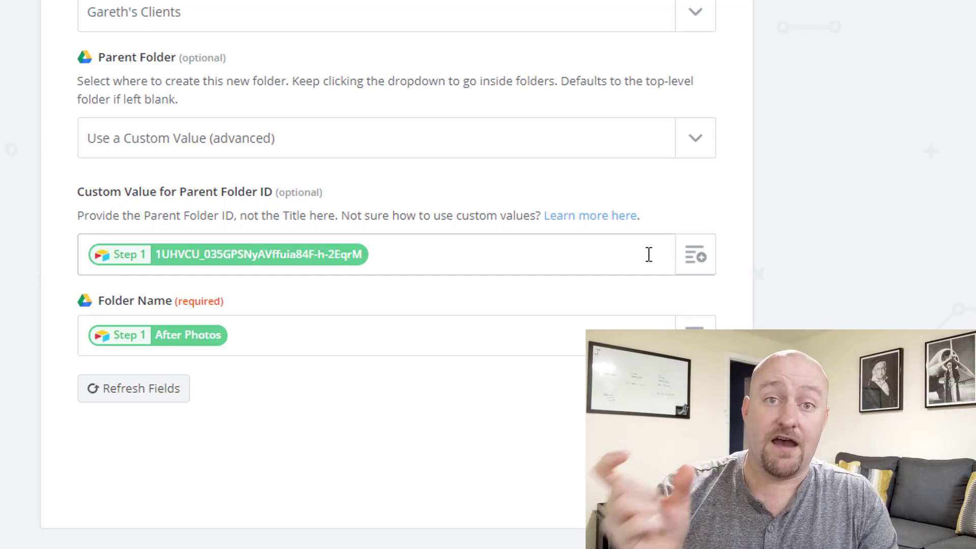
mouse_move(879, 212)
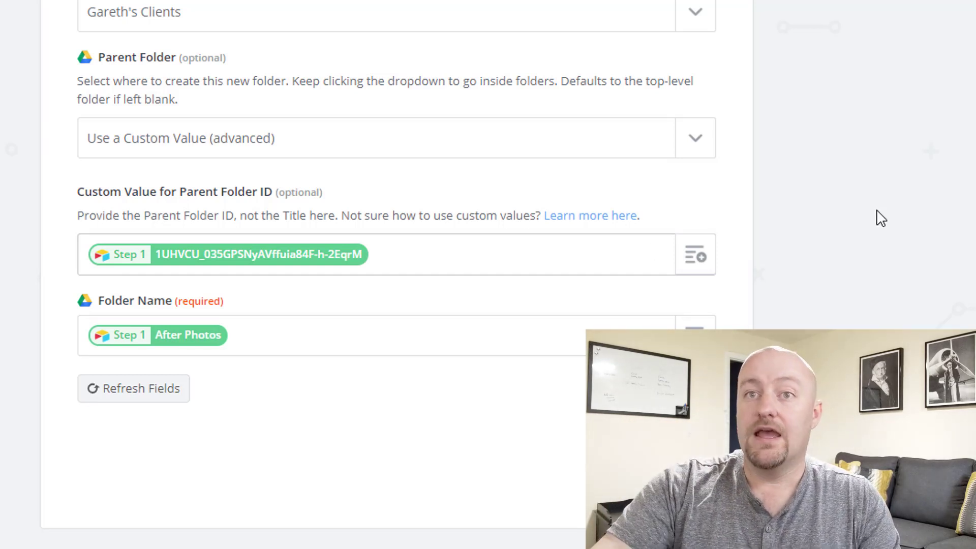
mouse_move(202, 339)
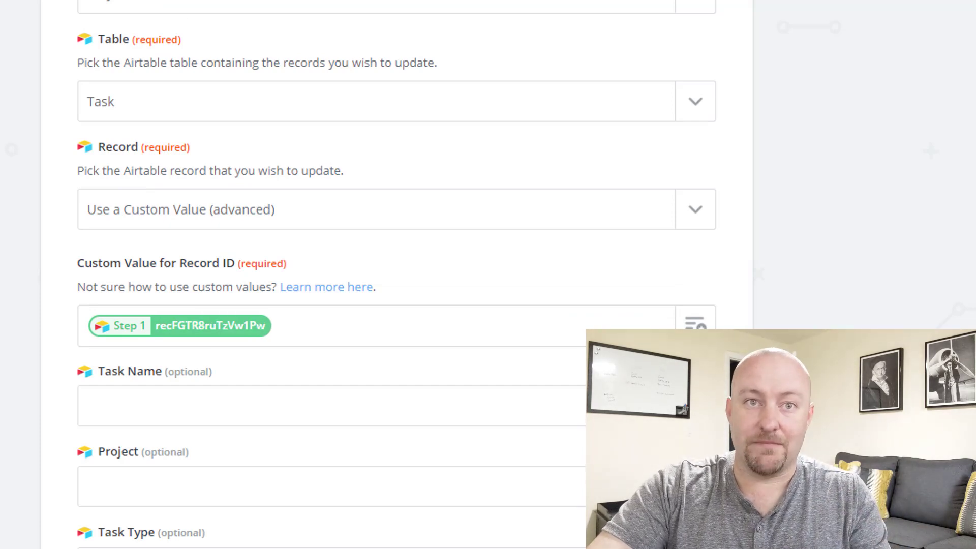
Step: Scroll to the Update Record step writing the Drive subfolder link into the task's Sub Folder field
scroll("down", 3)
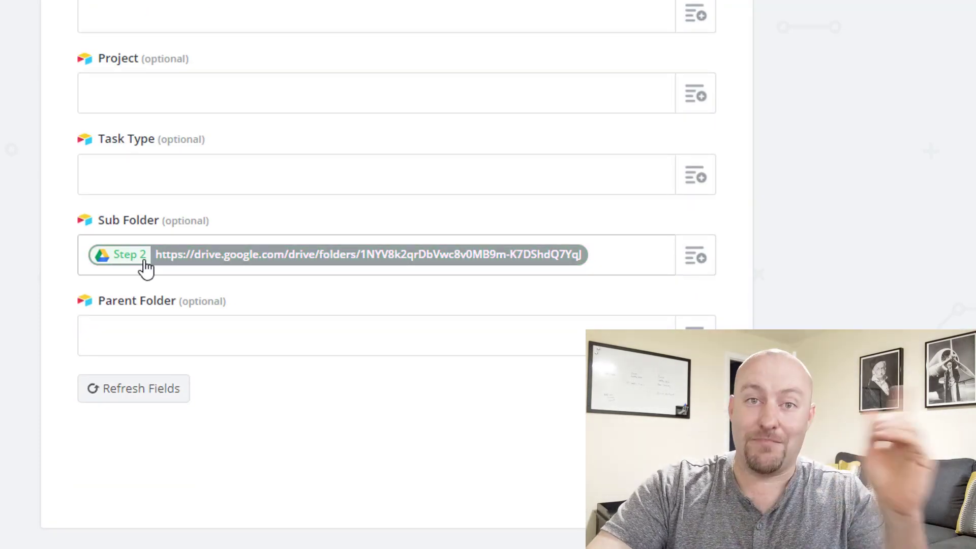
mouse_move(268, 265)
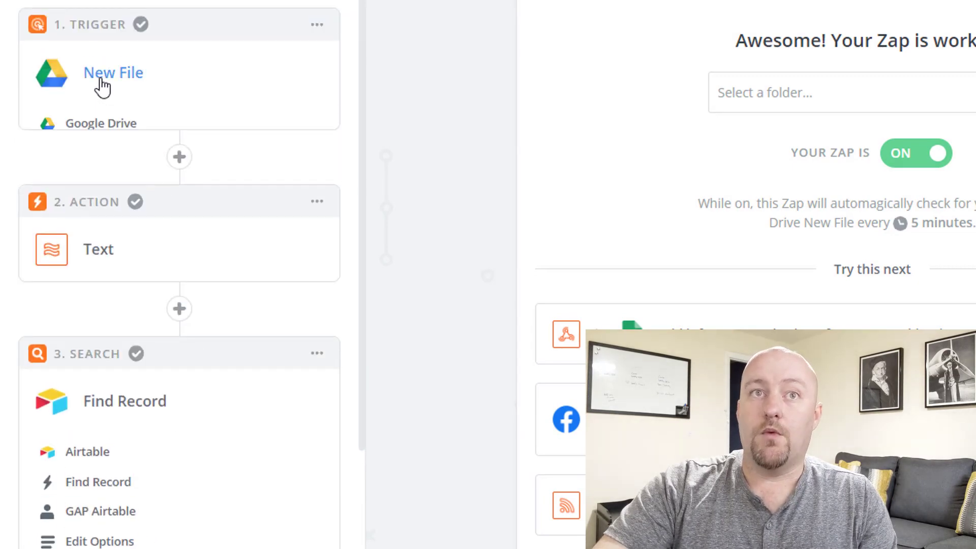
Step: Show the Google Drive New File trigger options set to the Gareth's Clients drive
left_click(113, 72)
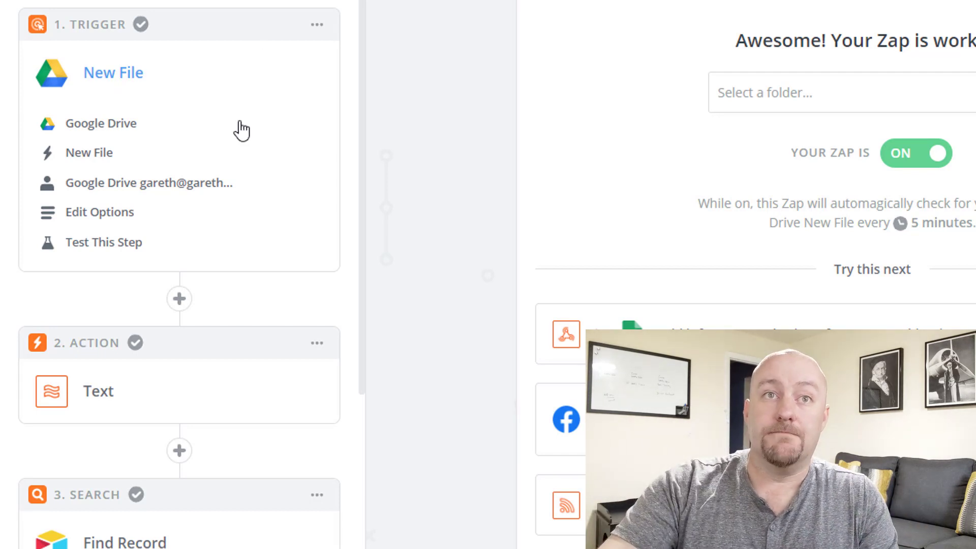
left_click(100, 211)
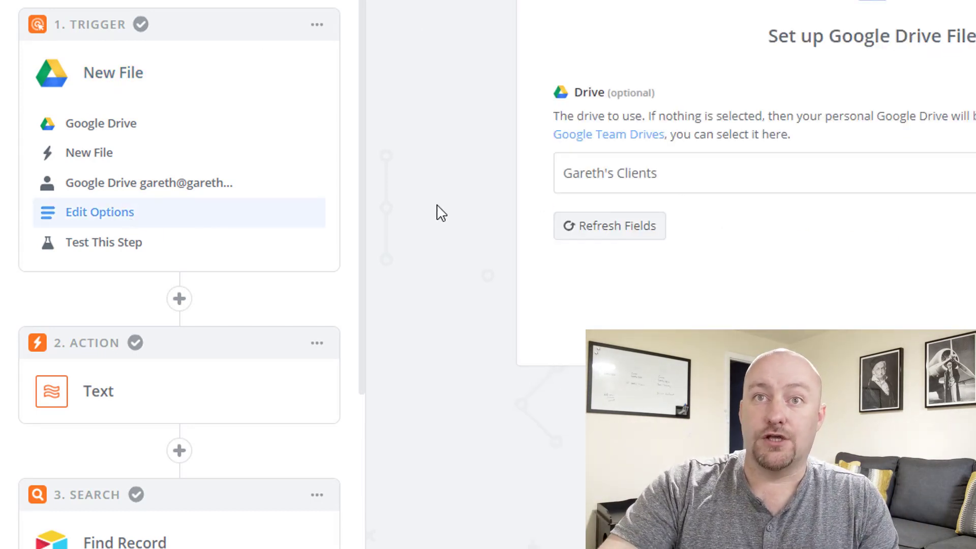
mouse_move(577, 201)
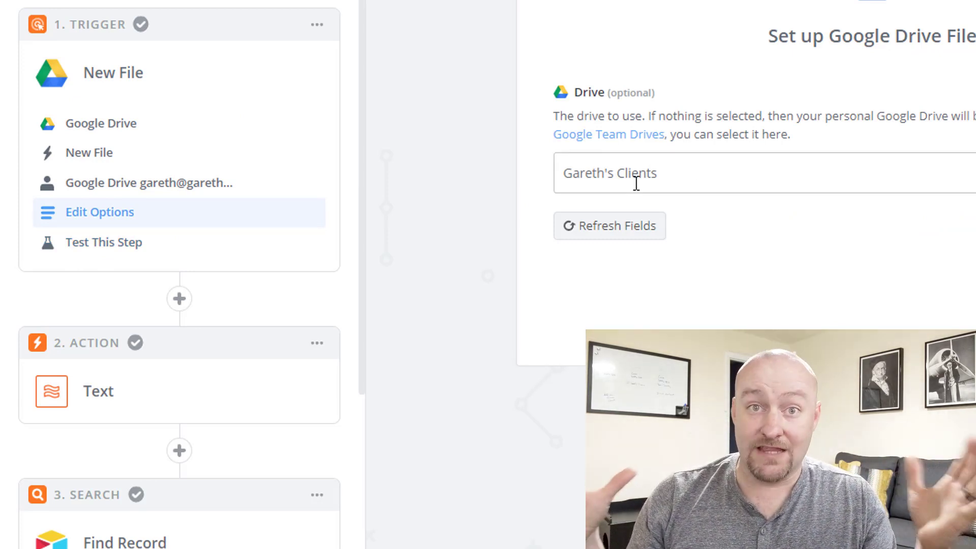
mouse_move(124, 281)
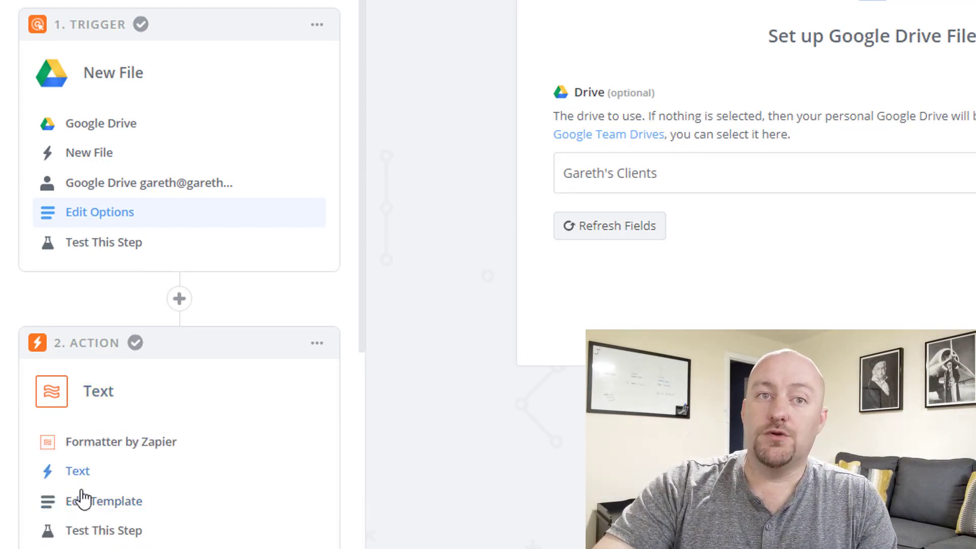
Step: Review the Formatter Text step splitting the new file's parent data on separator isRoot
left_click(89, 502)
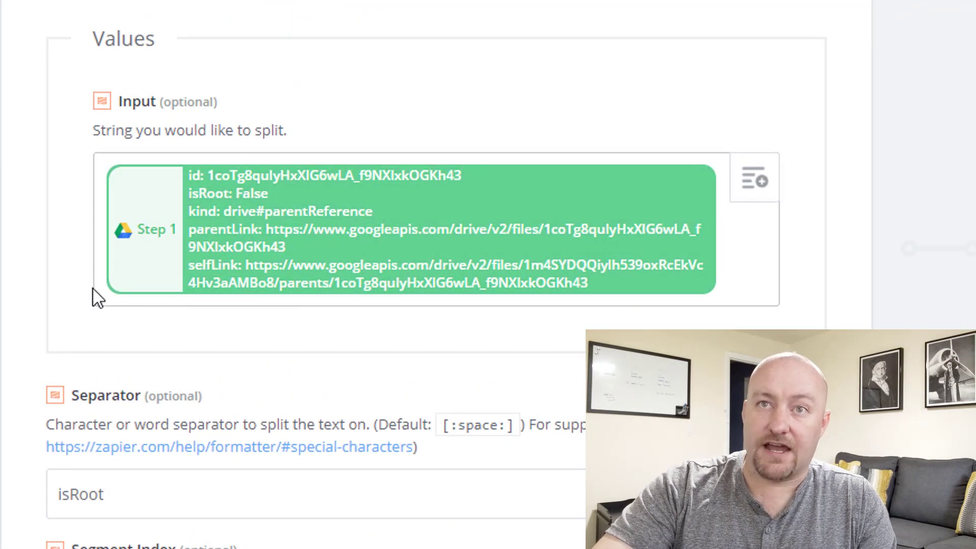
mouse_move(559, 211)
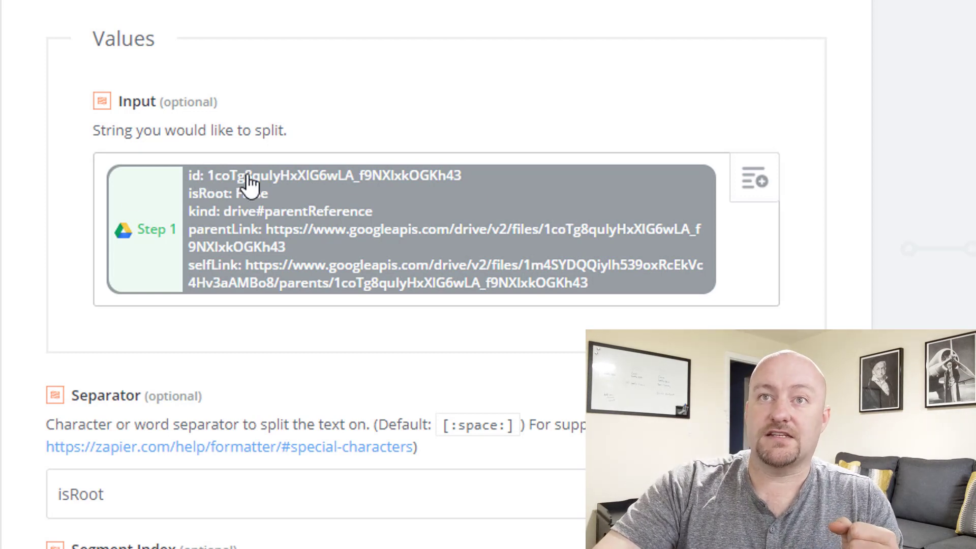
mouse_move(205, 191)
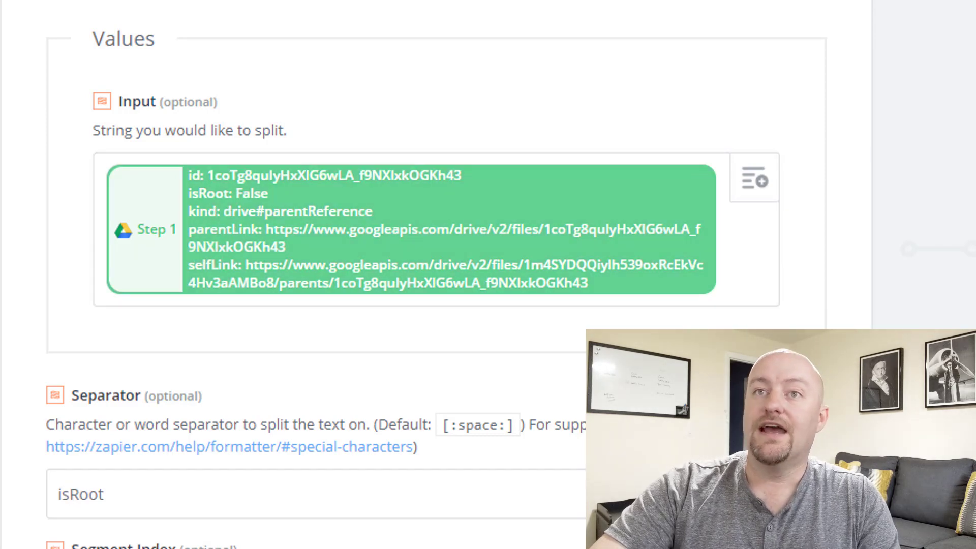
scroll("down", 3)
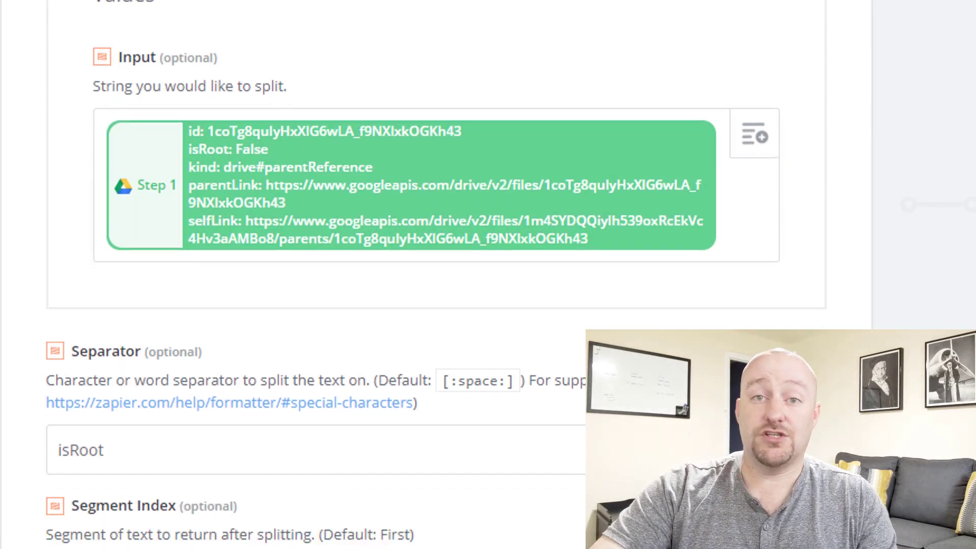
scroll("down", 3)
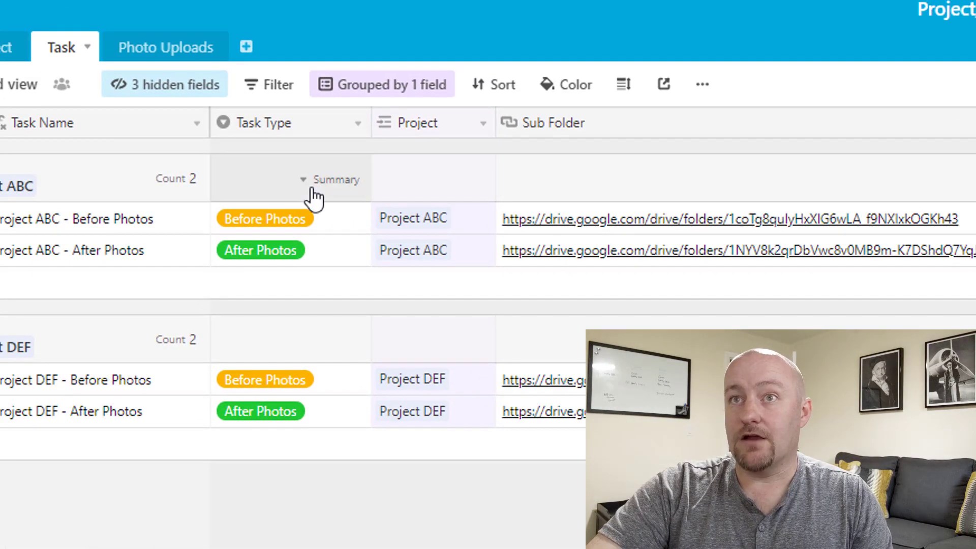
Step: Save the 'Sub Folder ID' formula using CONCATENATE, MID and FIND on {Sub Folder} to extract the id
left_click(165, 46)
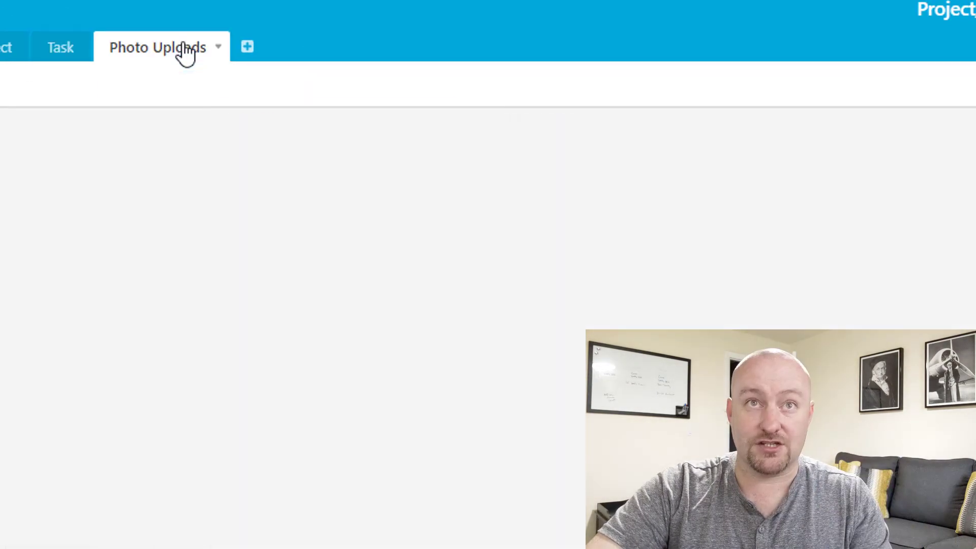
left_click(152, 47)
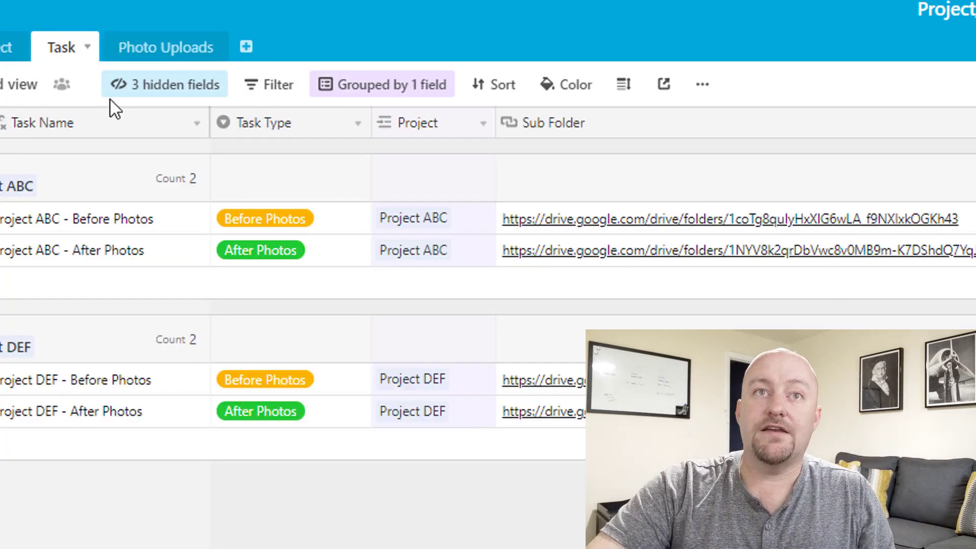
left_click(163, 84)
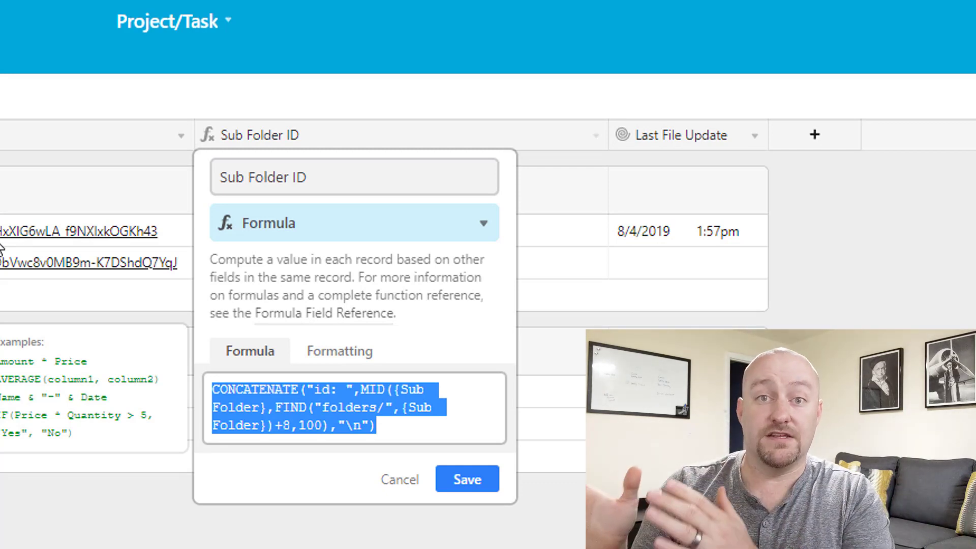
left_click(468, 479)
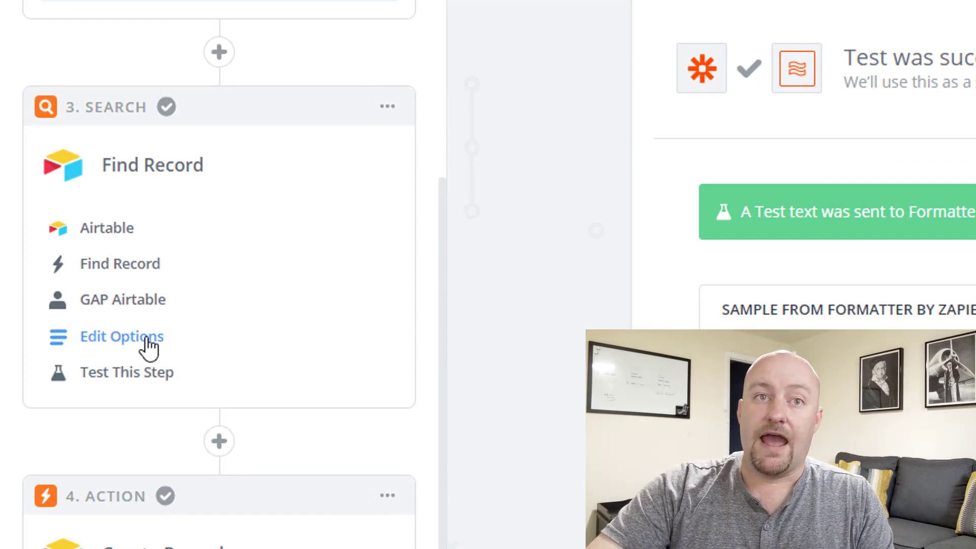
Step: Search the Task table's Sub Folder ID field for the Step 2 folder id and test it successfully
left_click(121, 337)
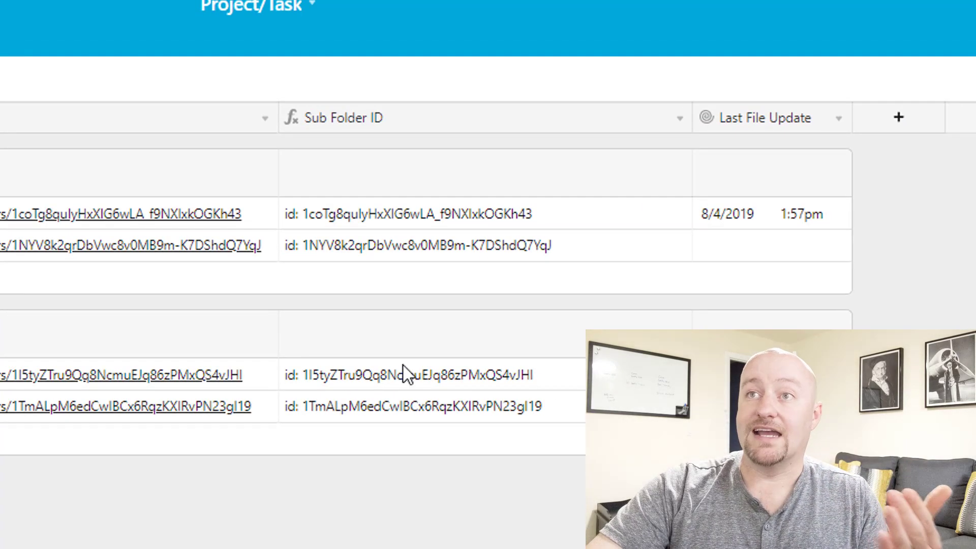
mouse_move(401, 154)
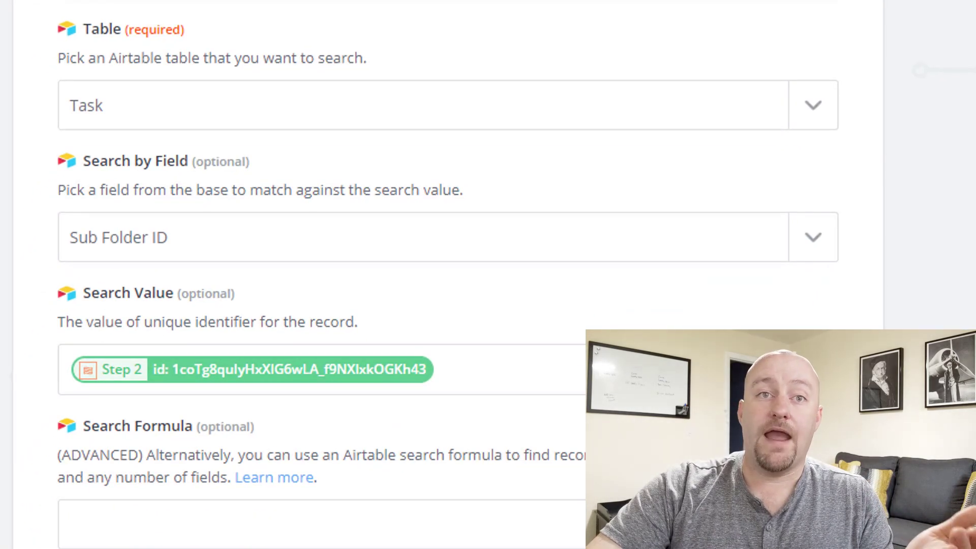
scroll("down", 3)
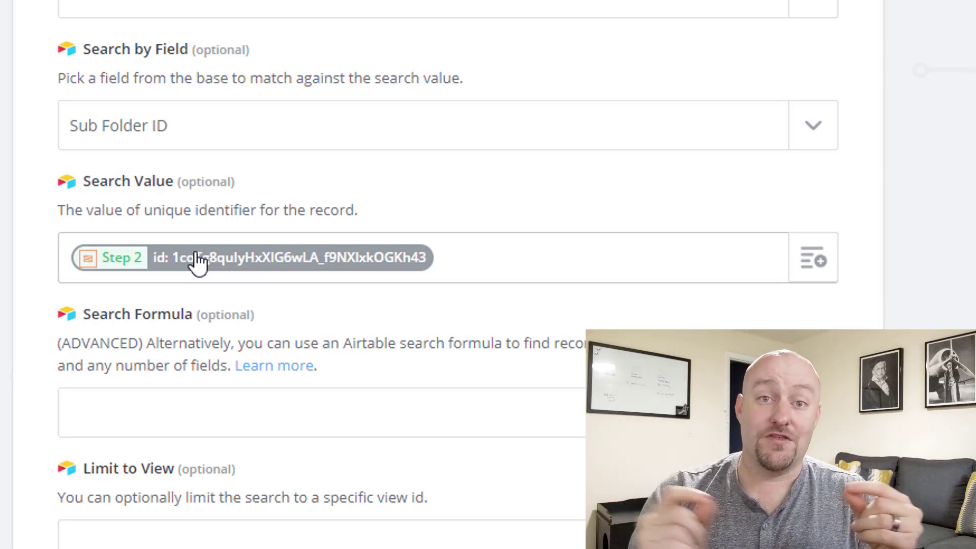
scroll("down", 3)
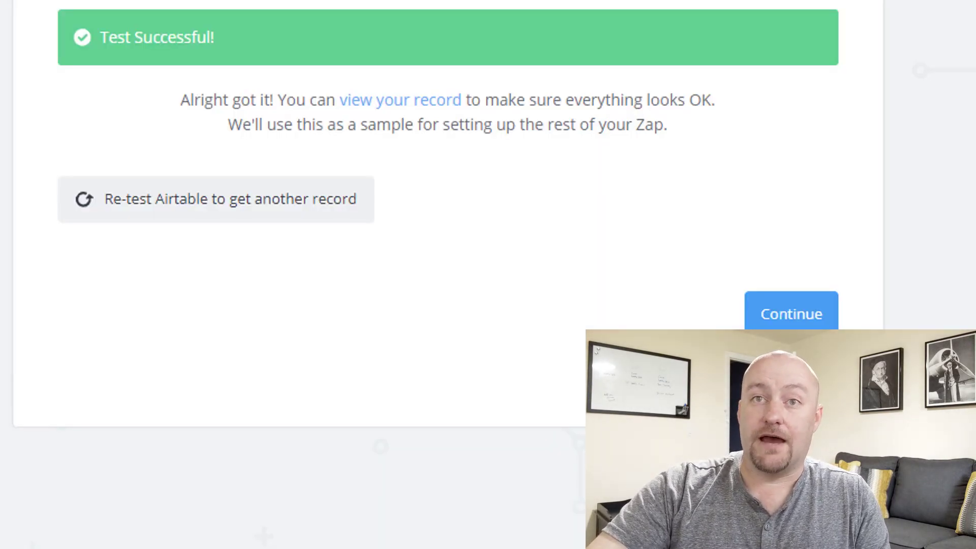
Step: Create a Photo Uploads record with Task mapped to the Step 3 record id and Uploaded by from Step 1
left_click(791, 313)
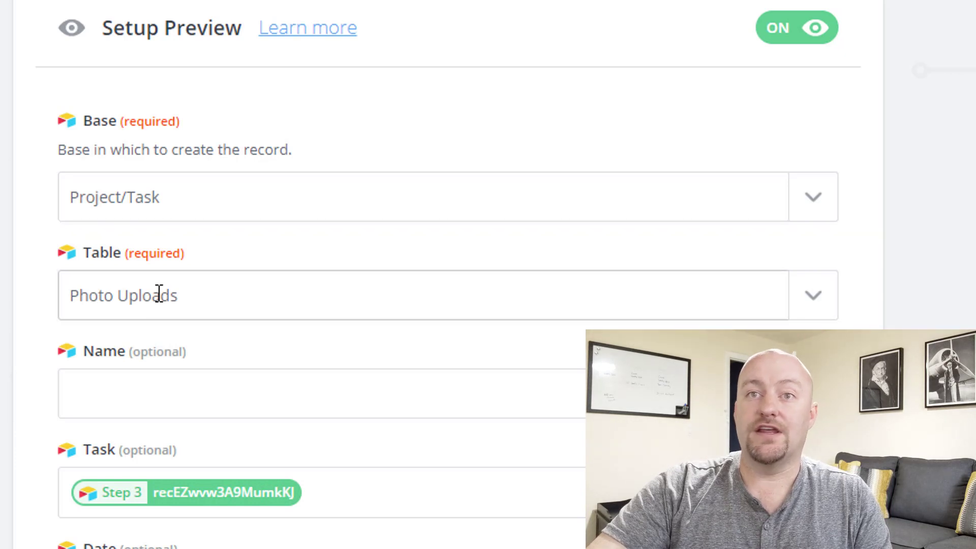
scroll("down", 3)
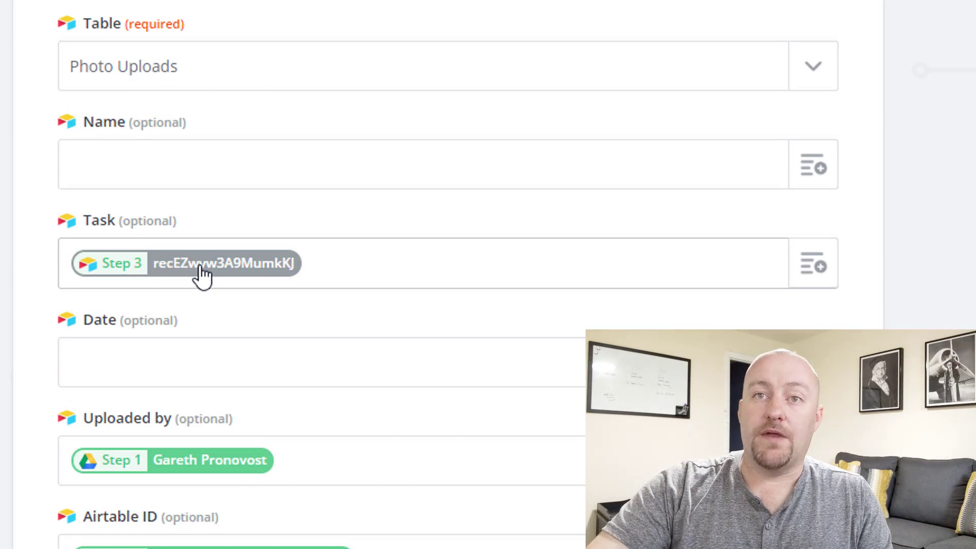
mouse_move(187, 288)
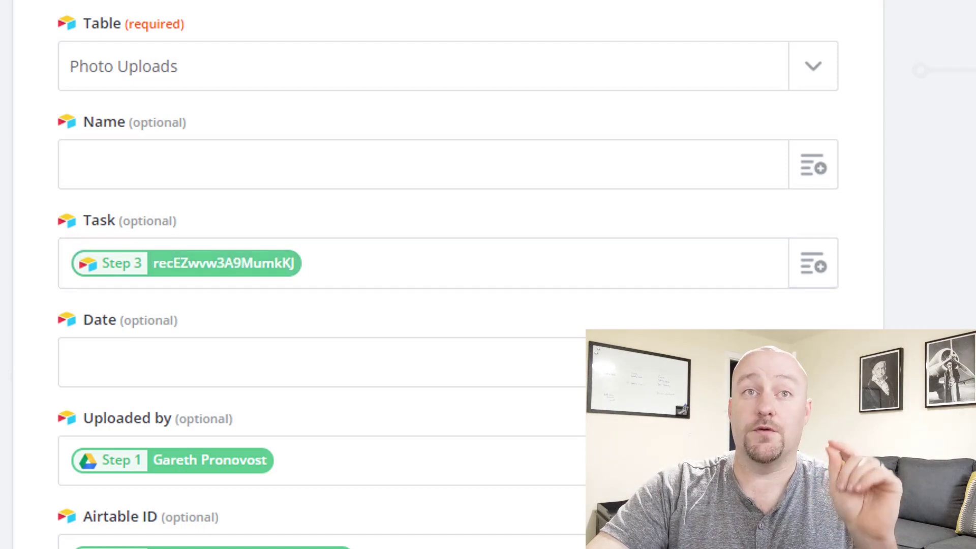
mouse_move(240, 269)
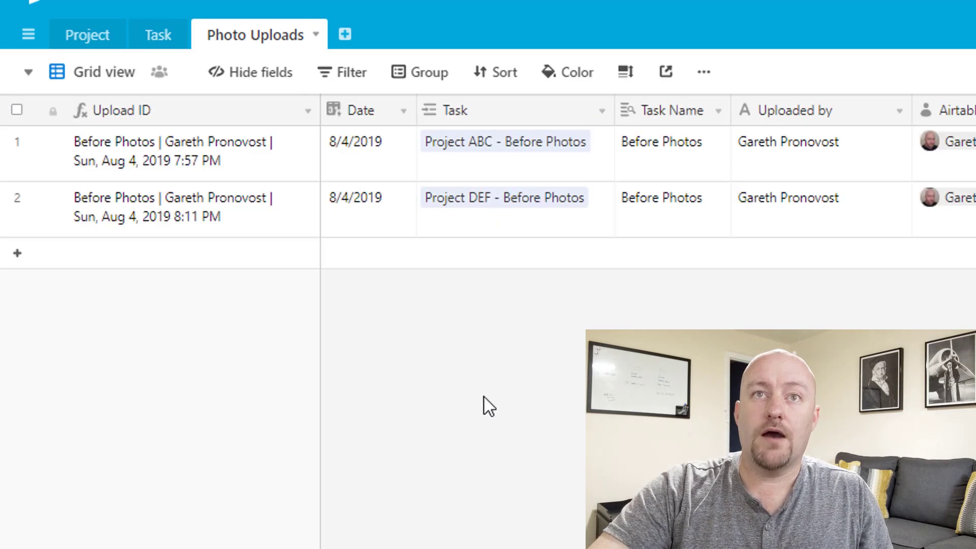
mouse_move(466, 206)
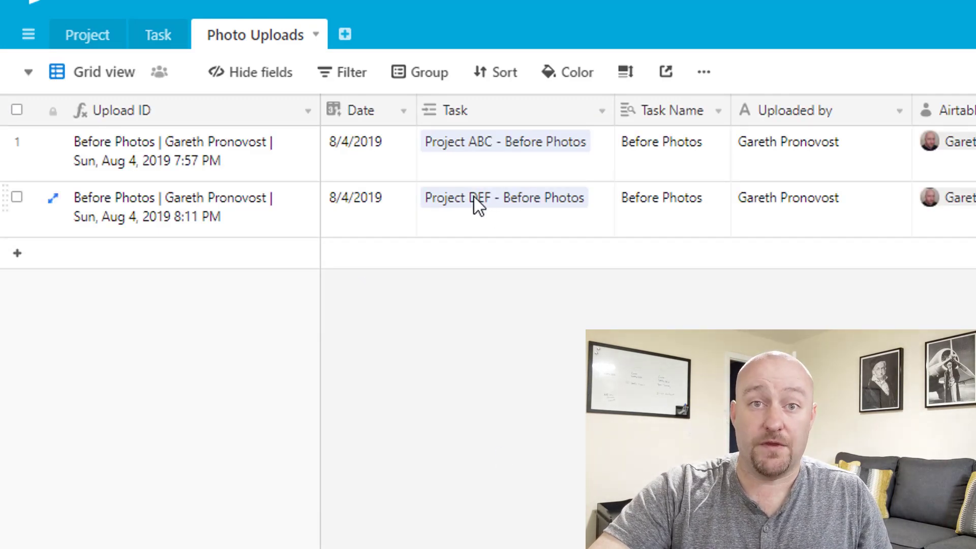
mouse_move(442, 221)
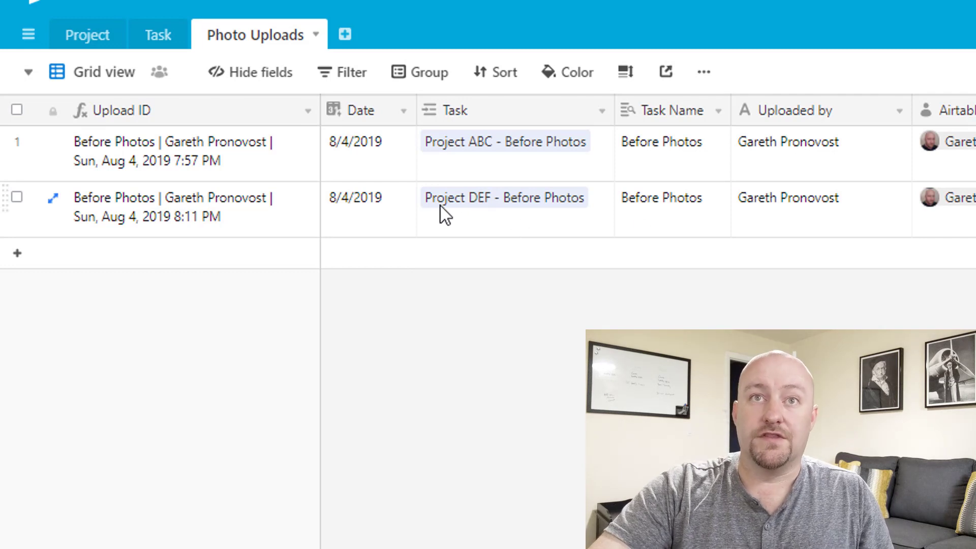
mouse_move(499, 226)
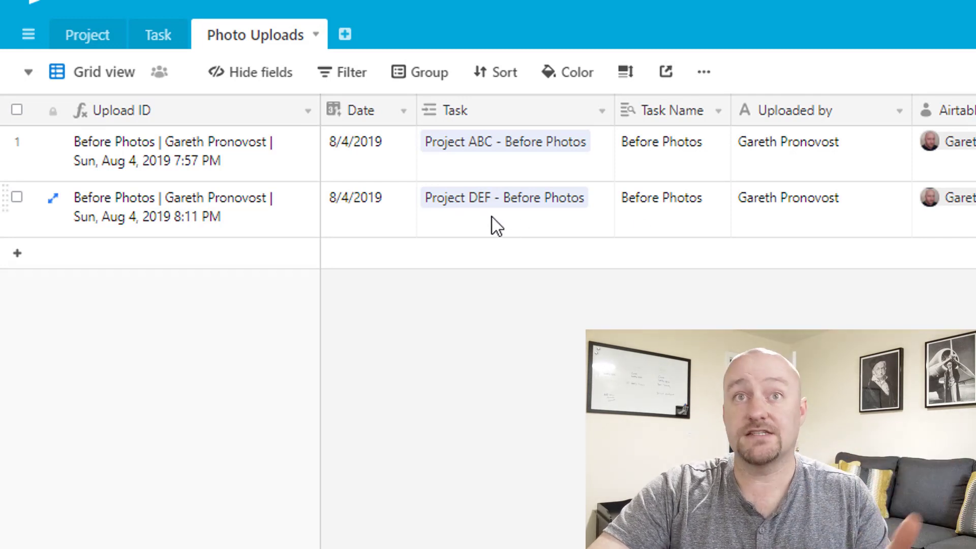
mouse_move(475, 204)
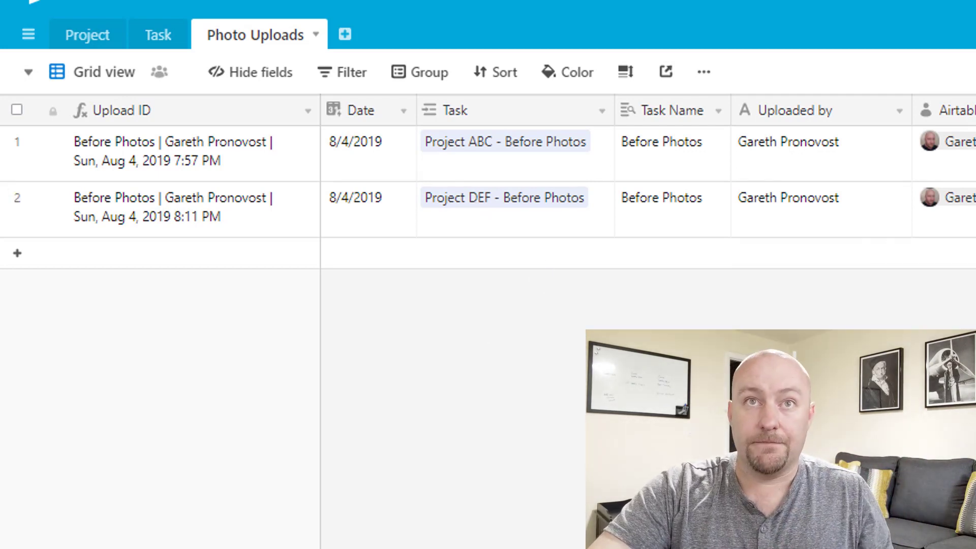
Step: View the Task table's Last File Update rollup showing 8/4/2019 1:57pm and 2:11pm
left_click(156, 35)
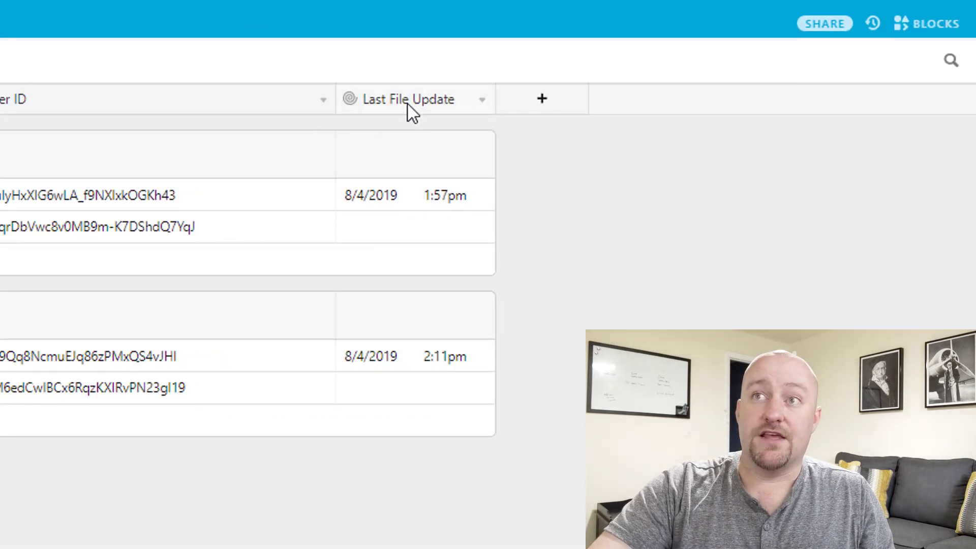
mouse_move(428, 120)
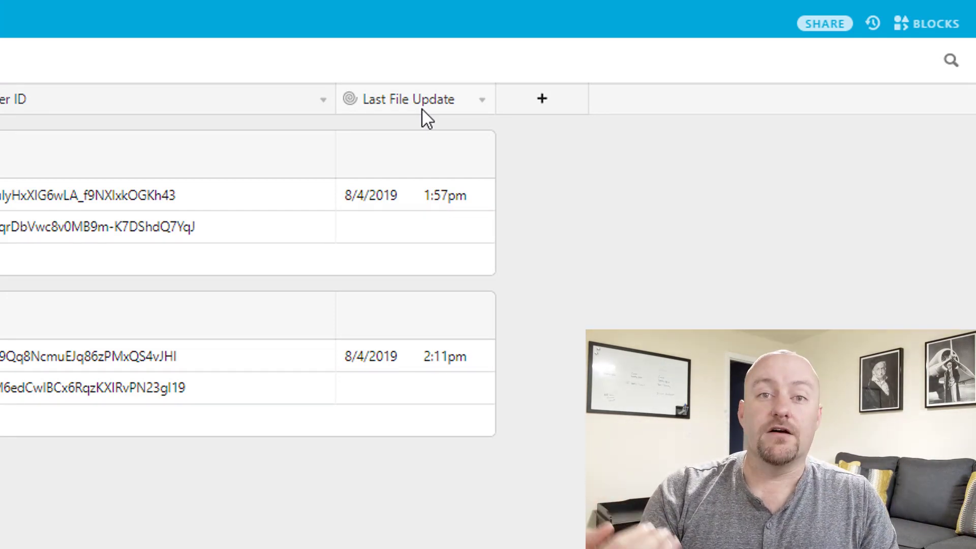
mouse_move(438, 112)
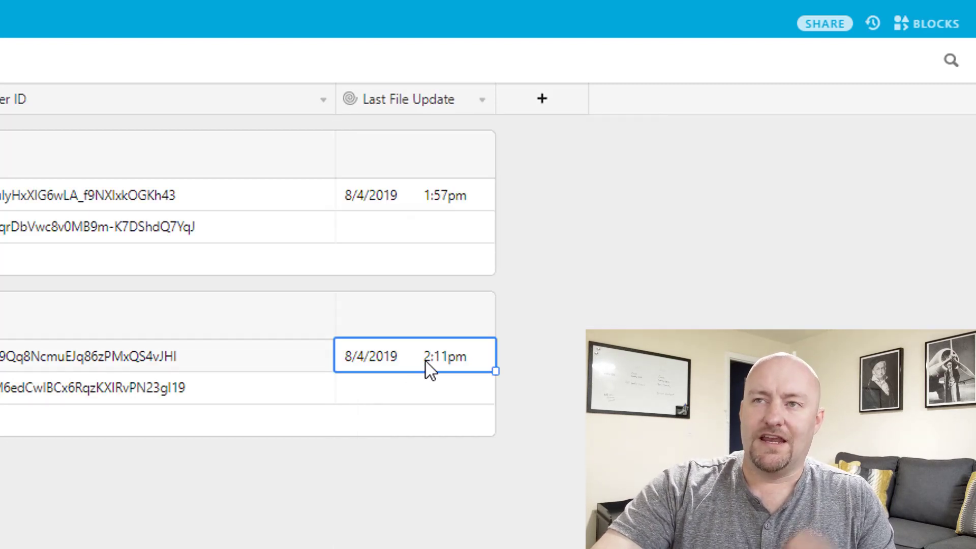
mouse_move(417, 380)
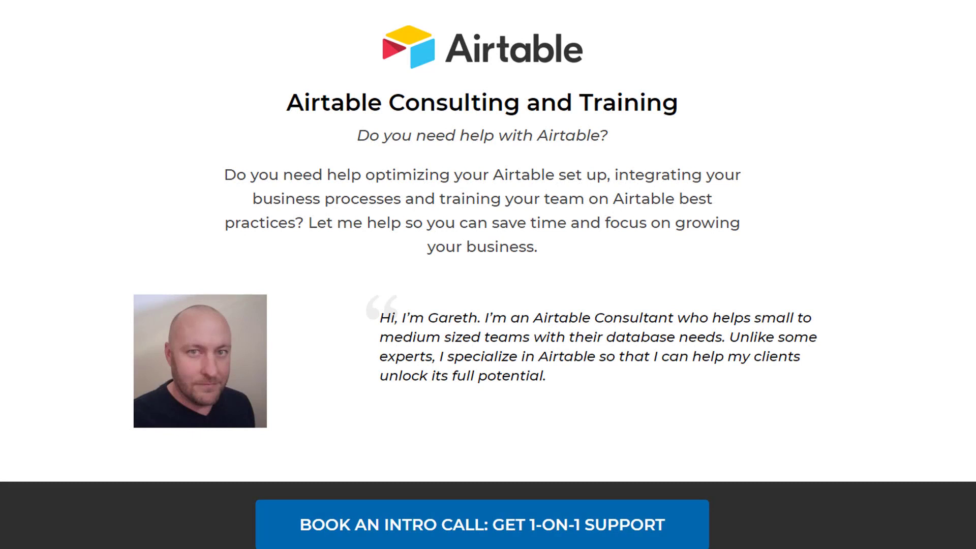
mouse_move(61, 352)
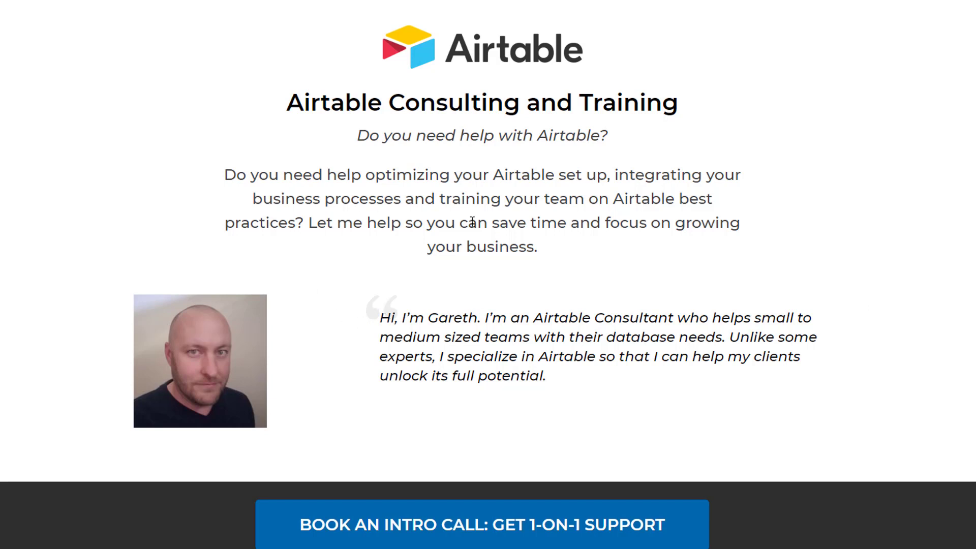
Step: Reach the Calendly page for booking a complimentary 30-minute introductory Airtable call
scroll("down", 3)
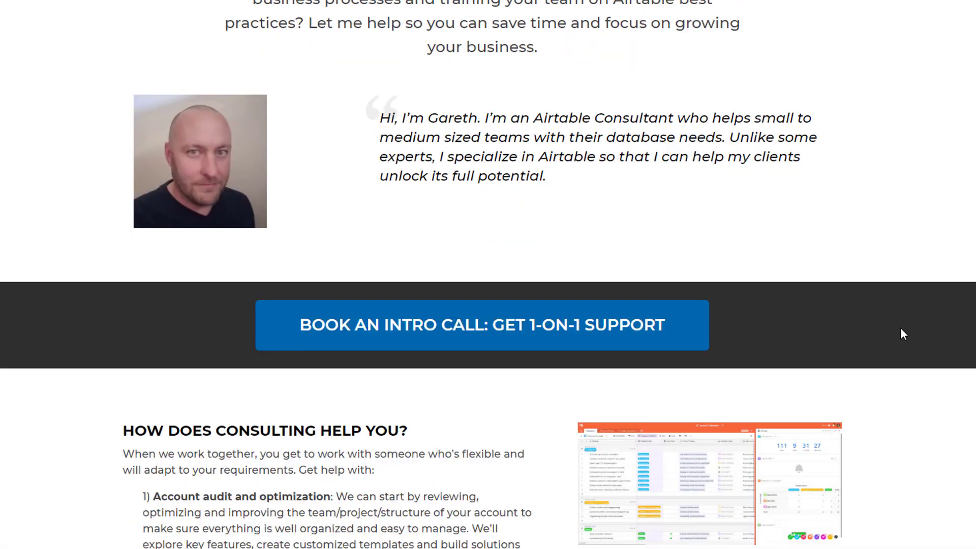
scroll("down", 3)
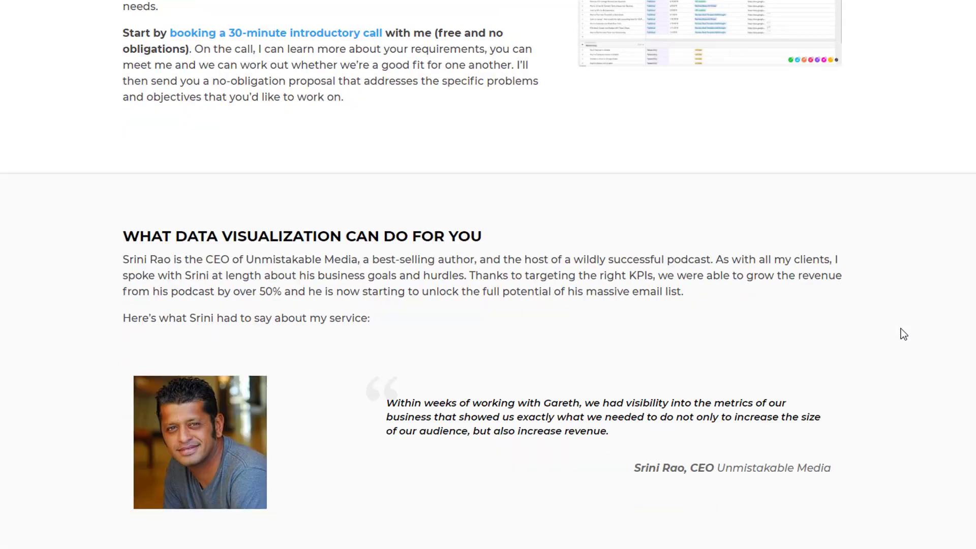
left_click(278, 33)
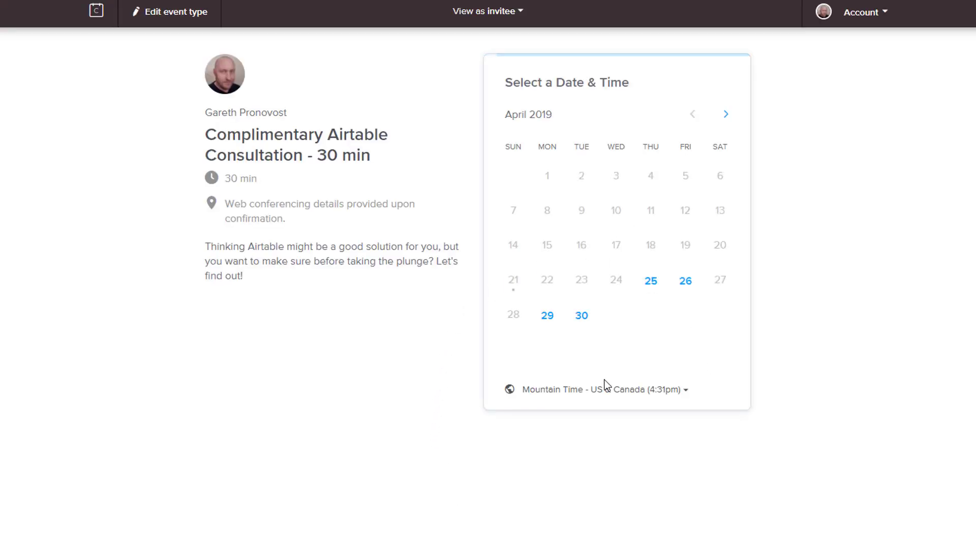
mouse_move(386, 363)
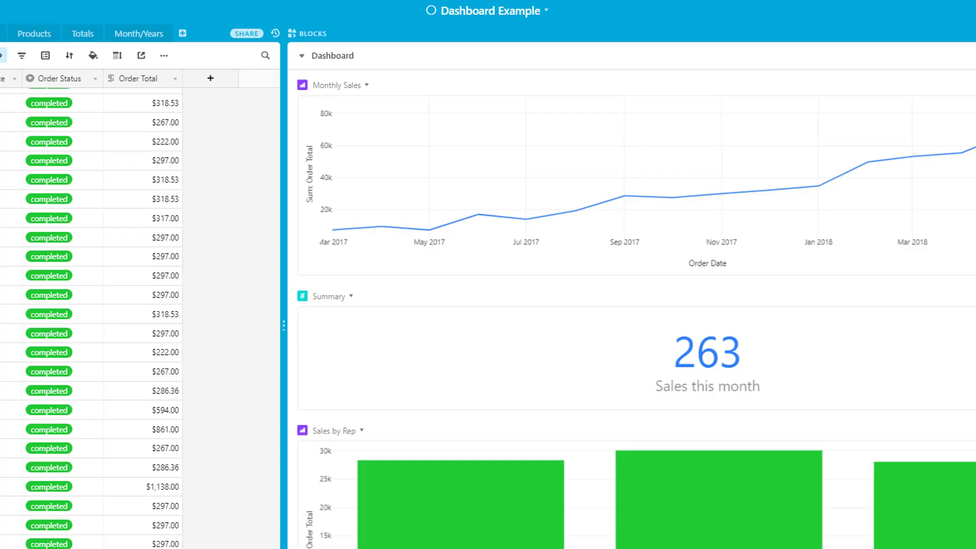
mouse_move(238, 461)
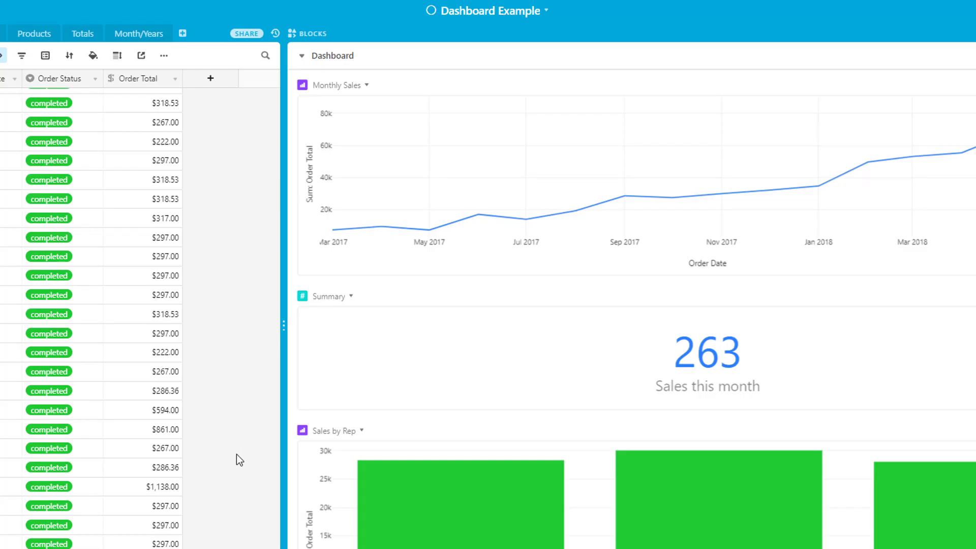
mouse_move(887, 291)
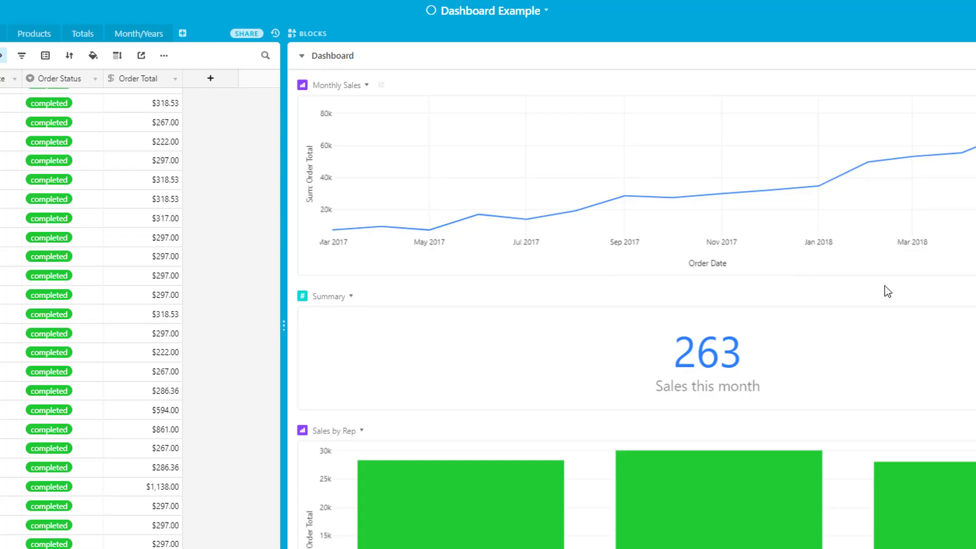
mouse_move(824, 227)
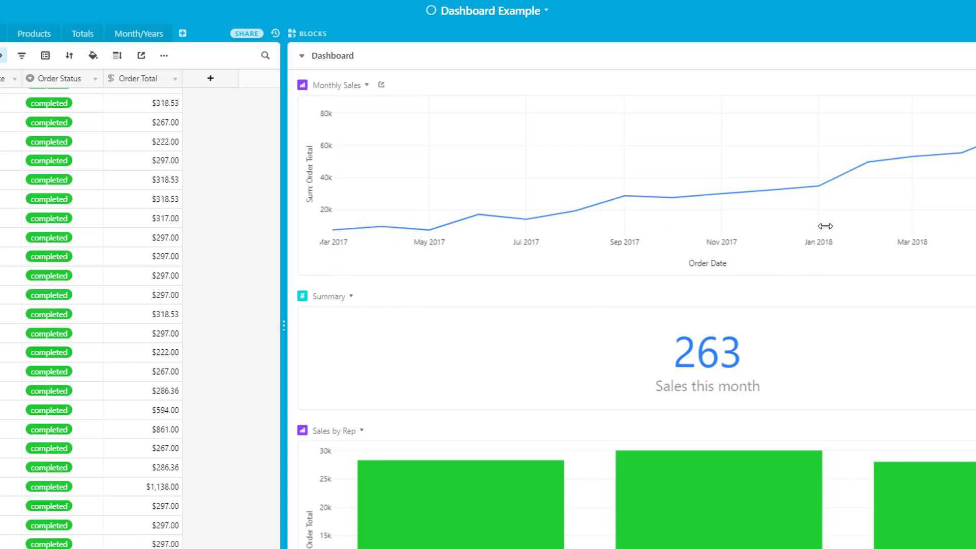
mouse_move(826, 226)
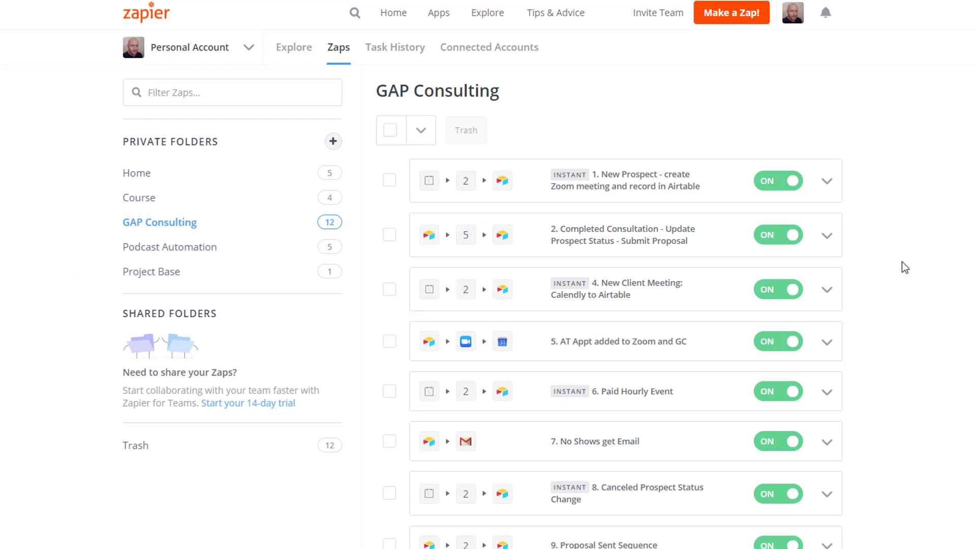
scroll("down", 3)
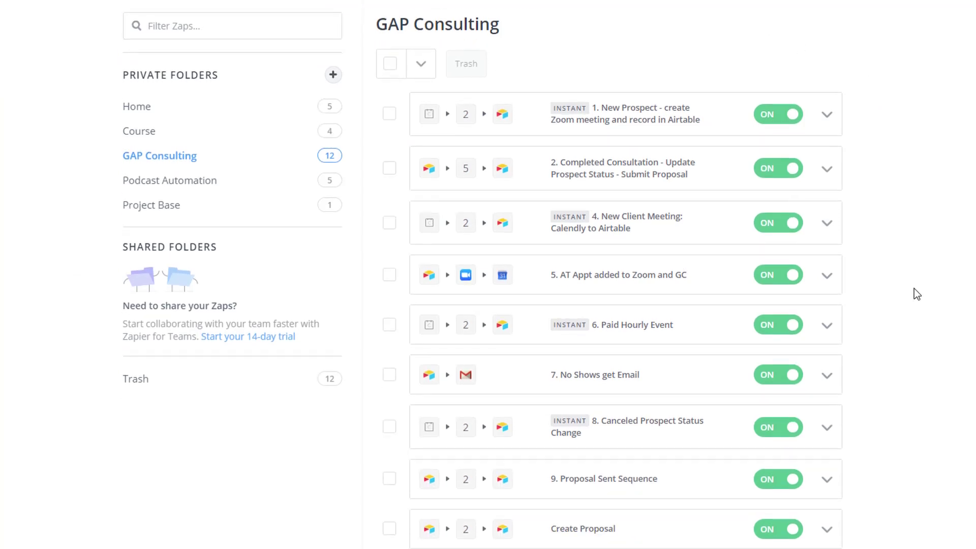